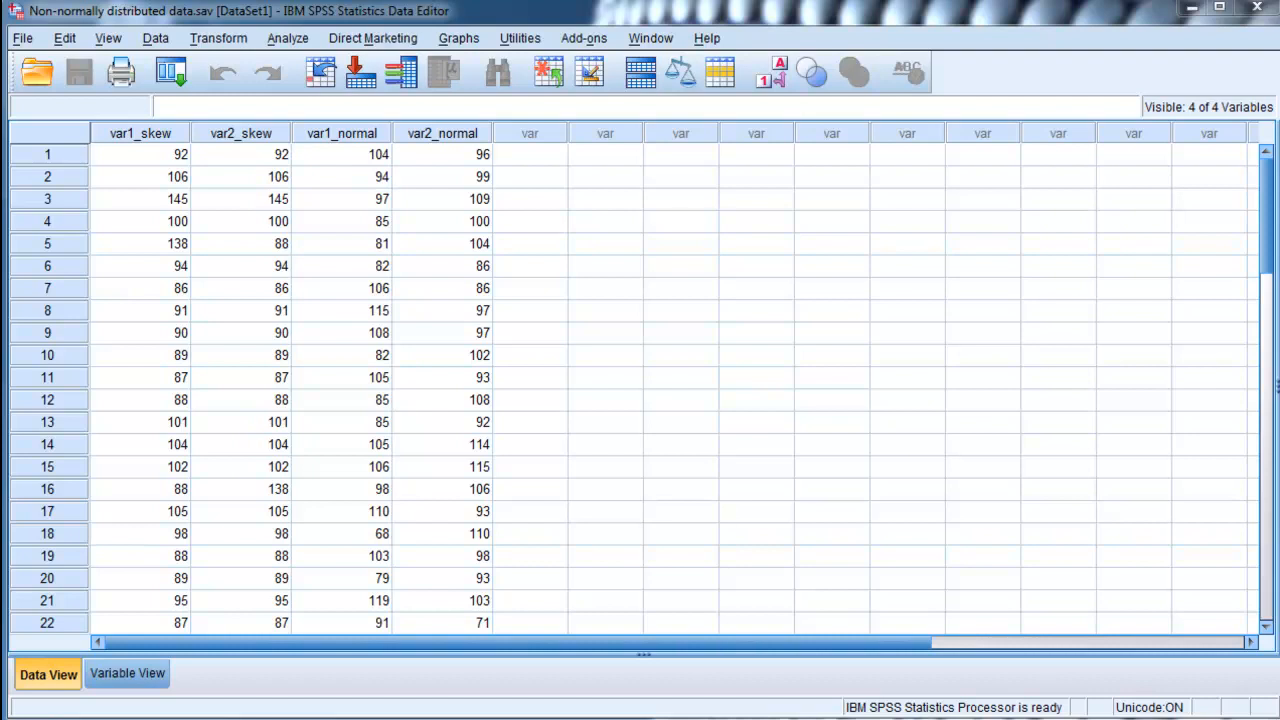
mouse_move(277, 618)
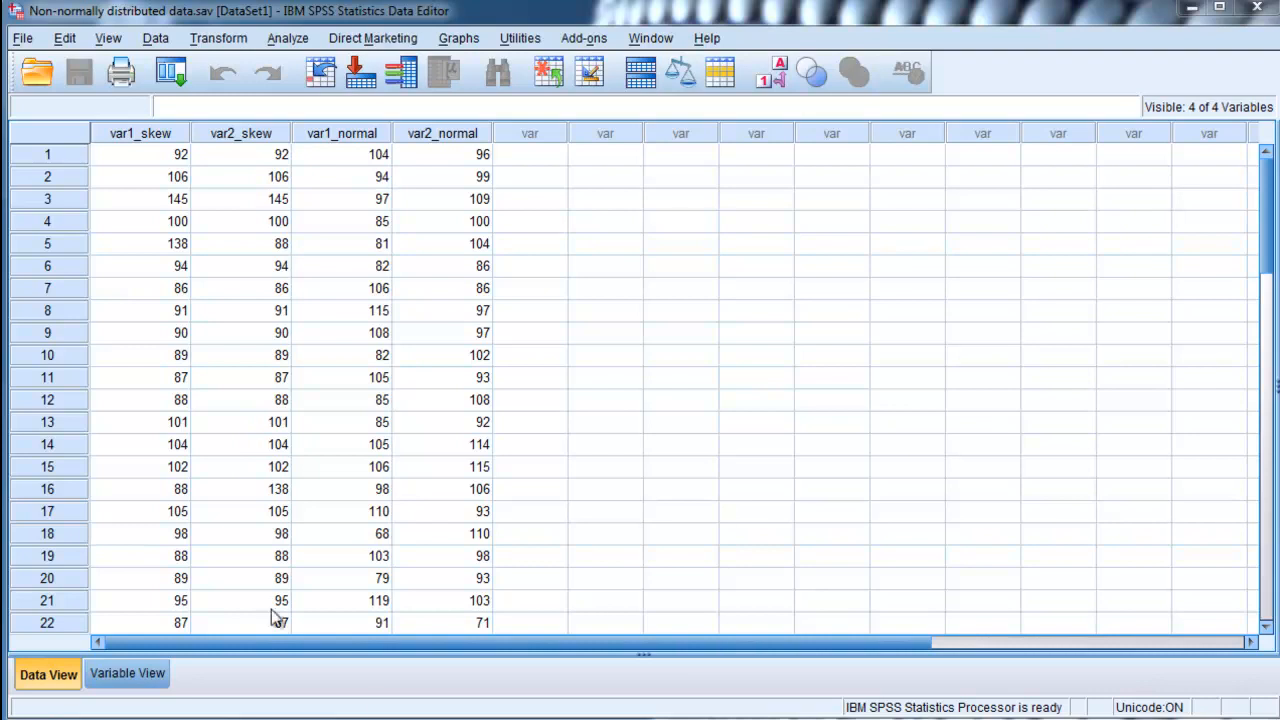
Step: Select and inspect the var1_skew, var2_skew and var1_normal columns in the data grid
click(240, 154)
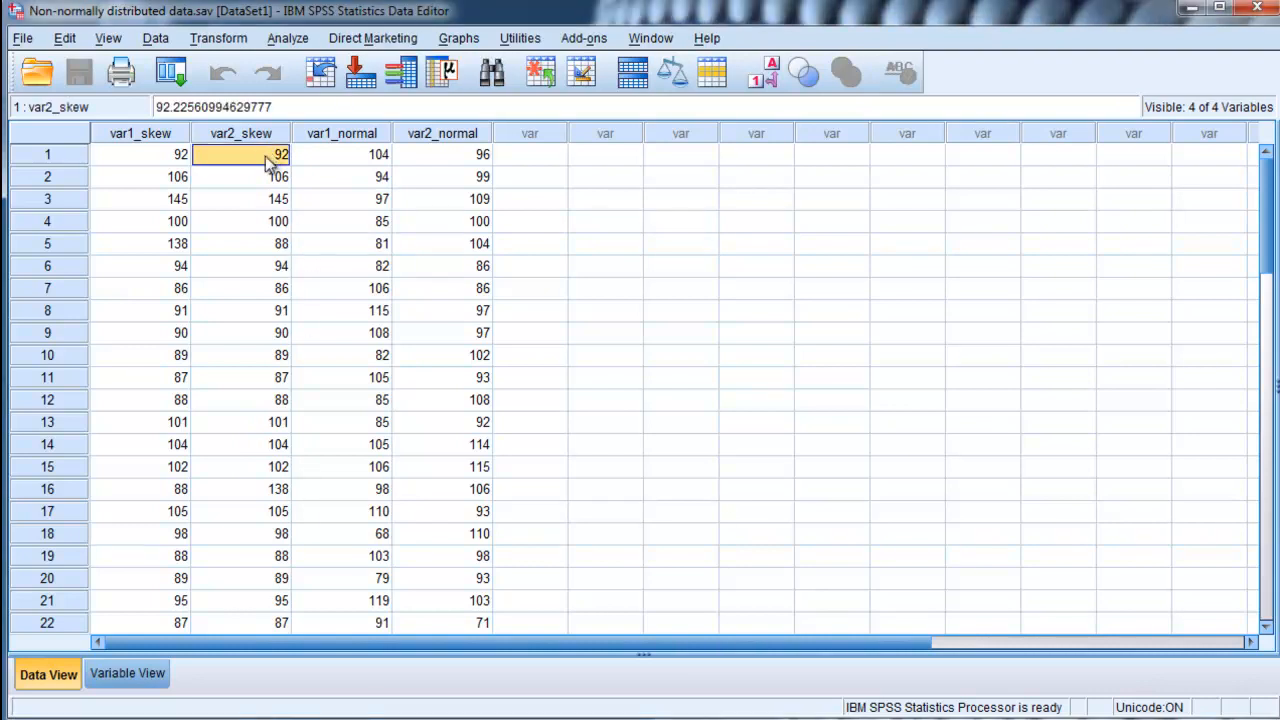
click(140, 133)
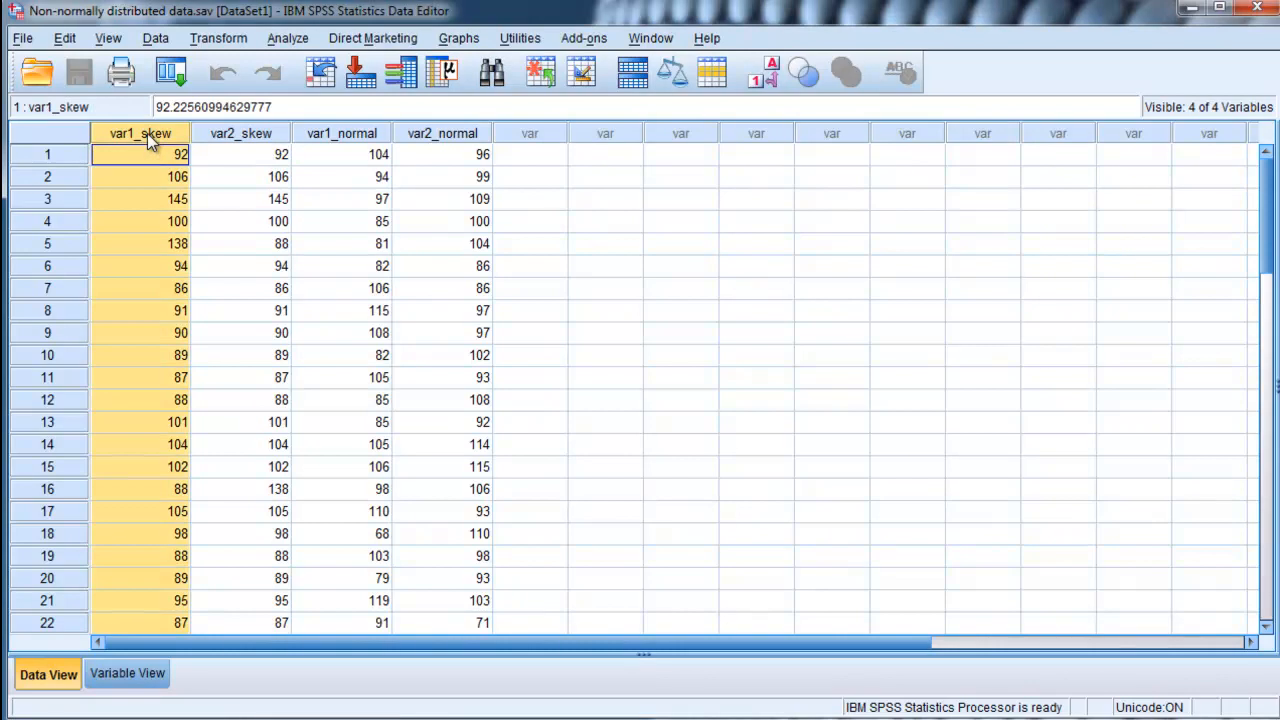
click(240, 133)
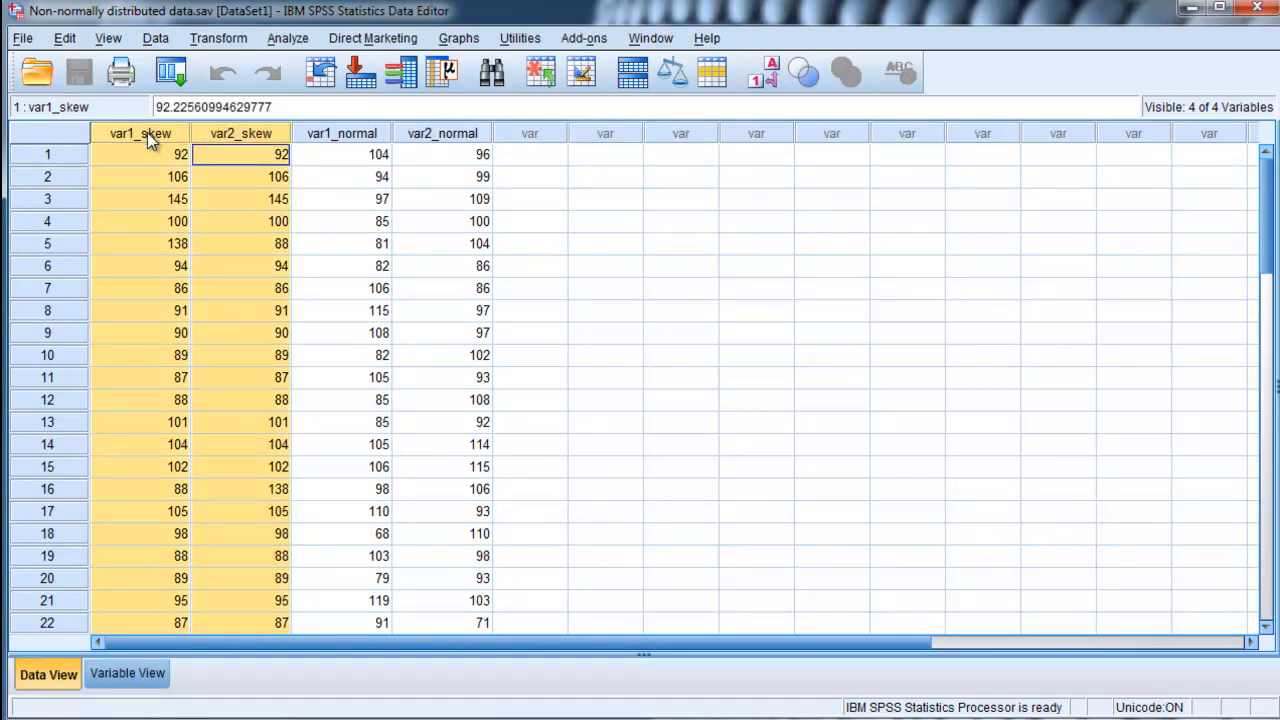
click(341, 154)
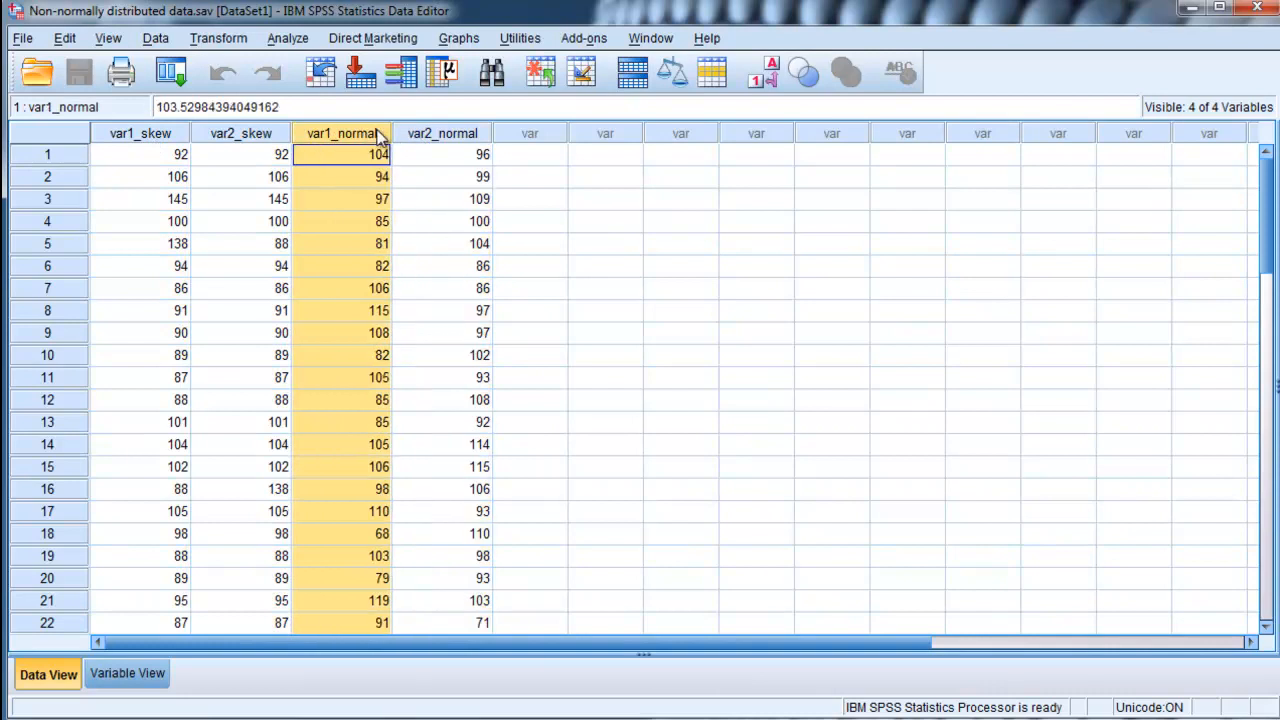
click(442, 154)
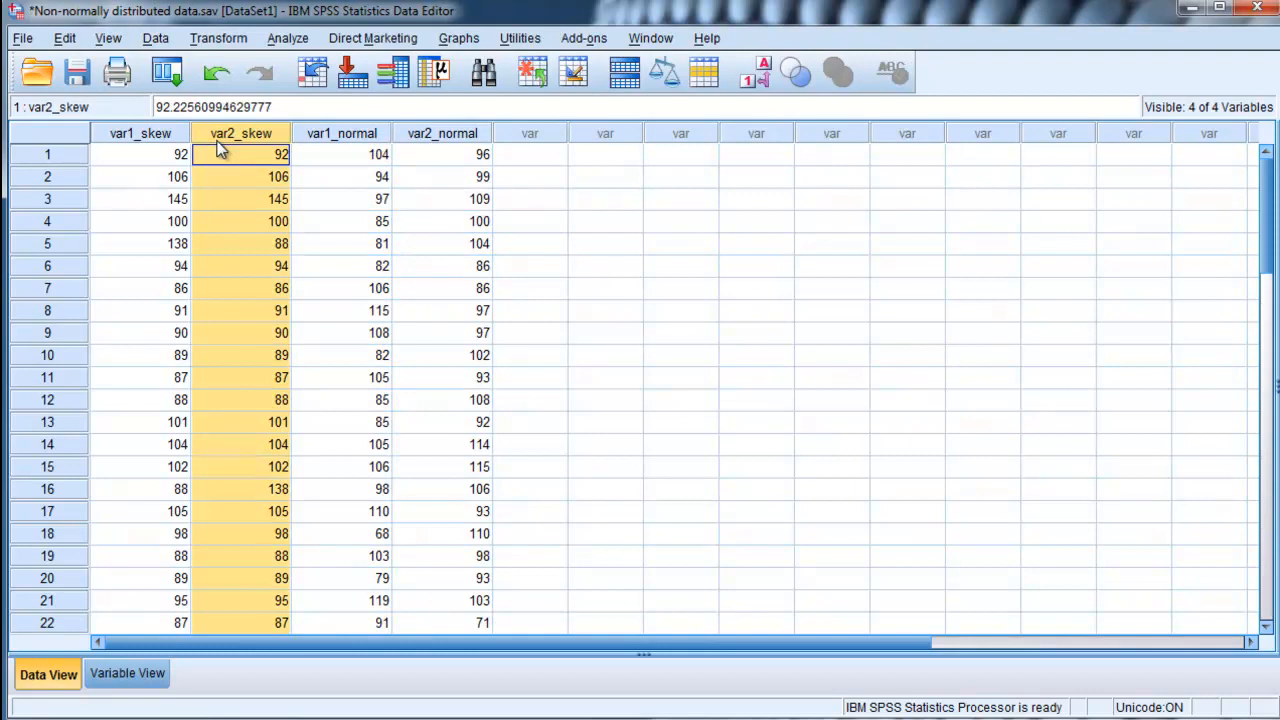
click(341, 154)
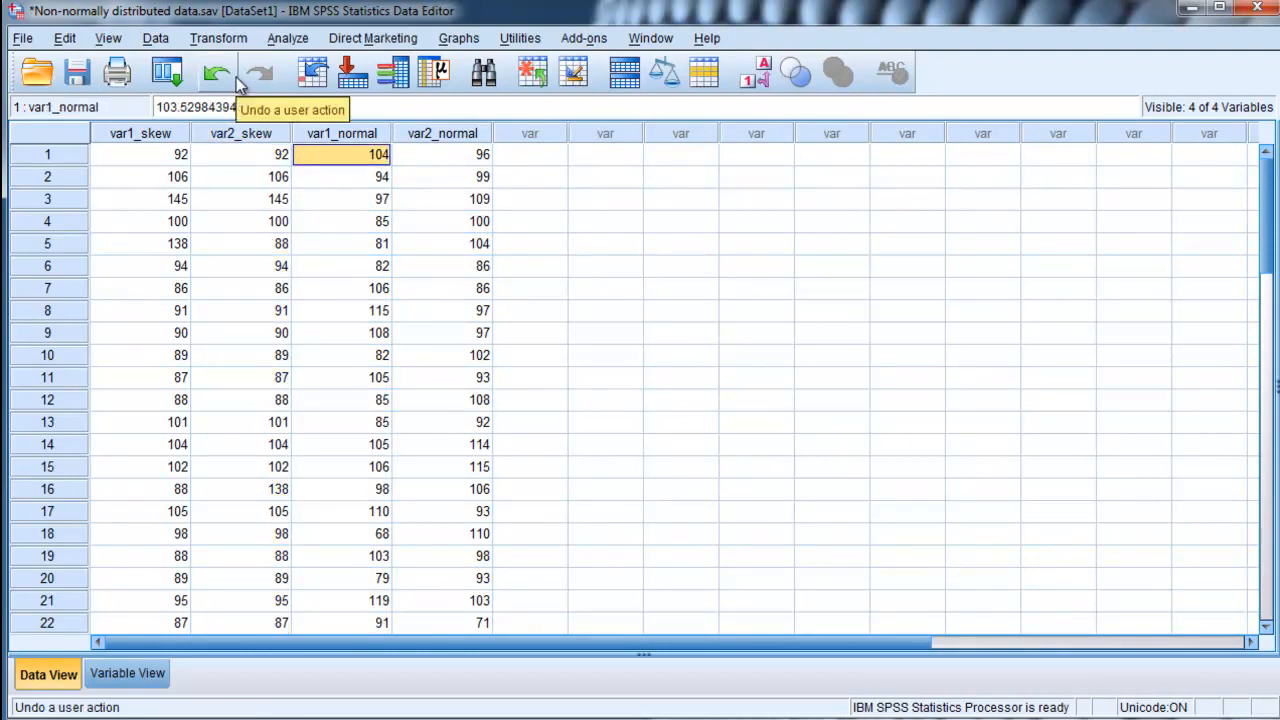
Step: Run Frequencies on all four variables with histograms and no frequency tables
click(287, 38)
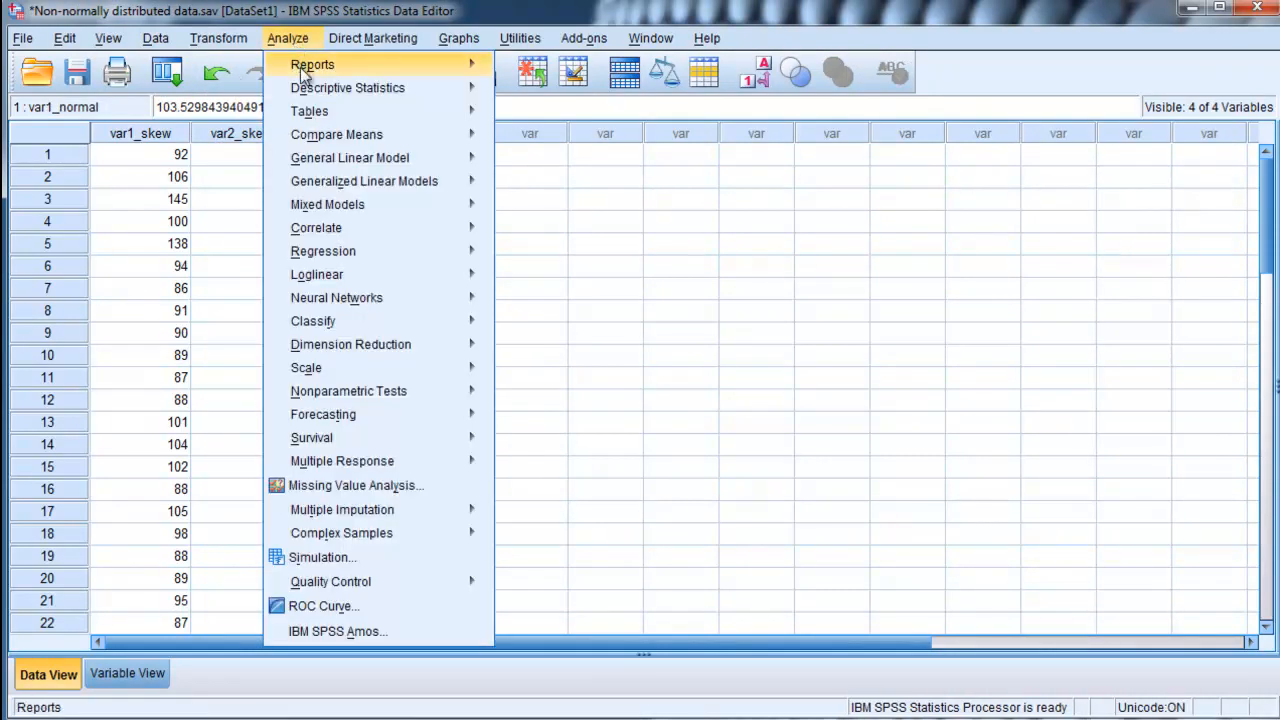
click(347, 87)
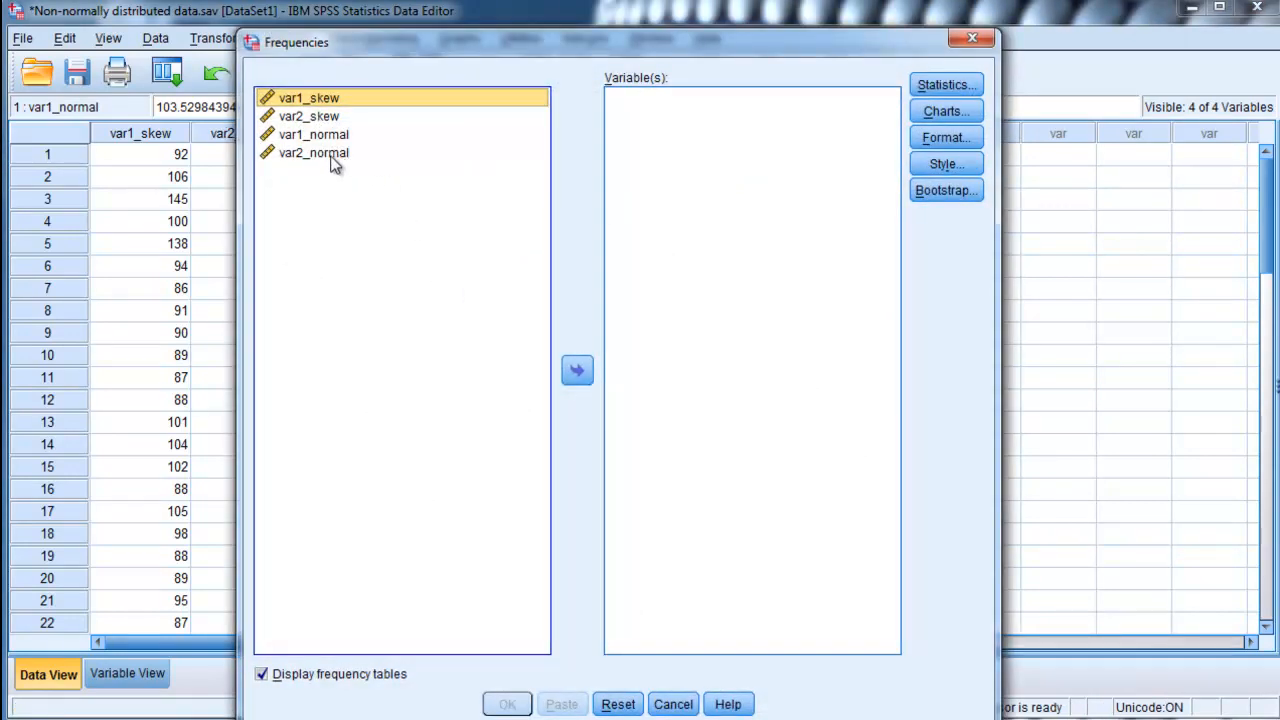
click(577, 370)
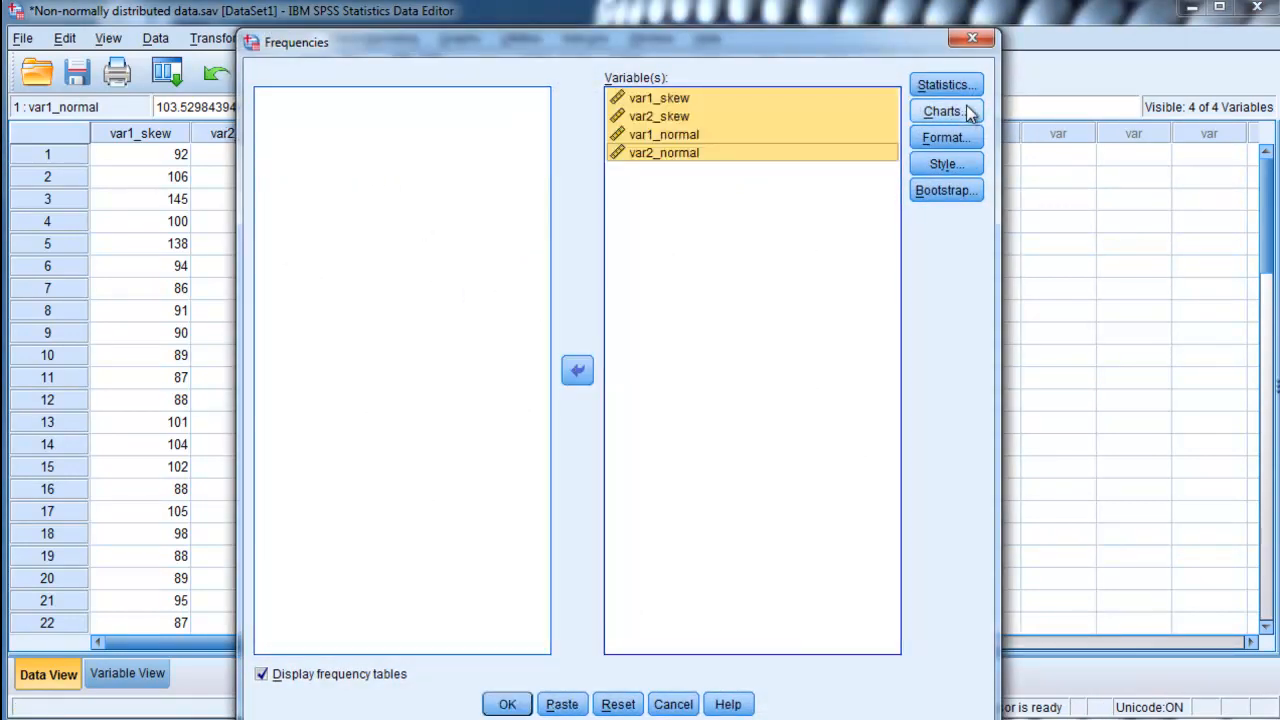
click(945, 84)
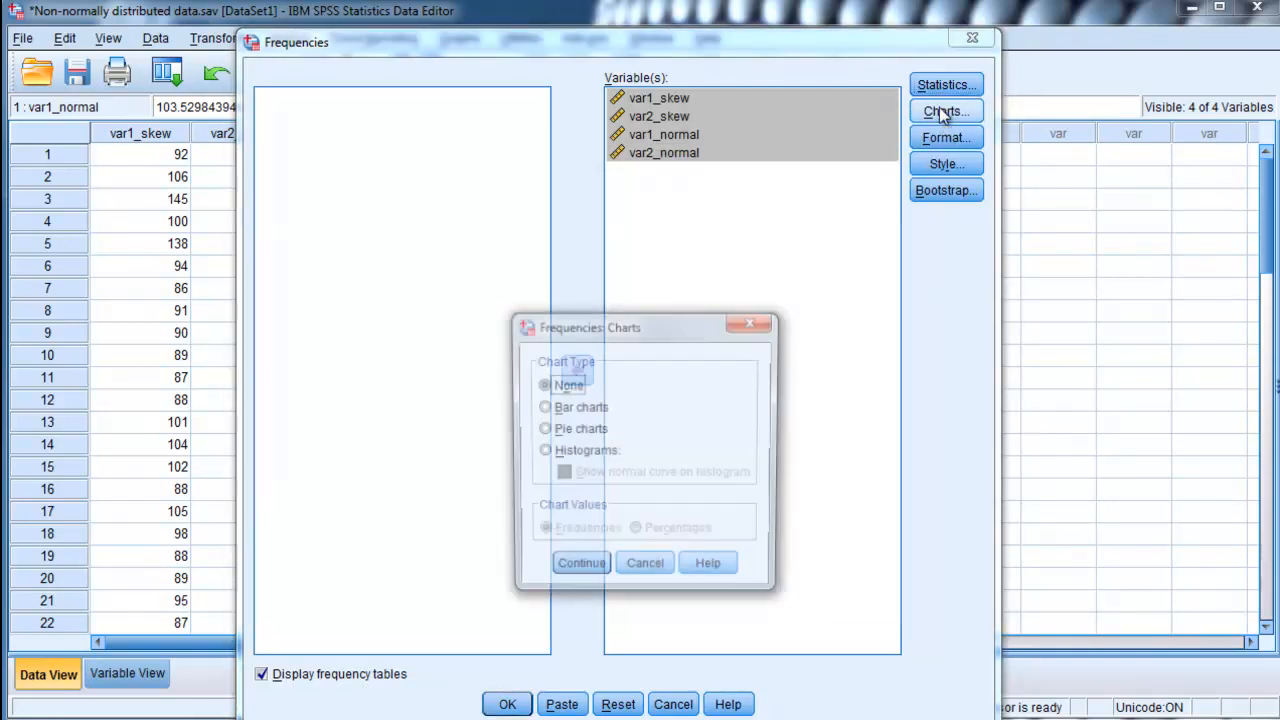
click(543, 451)
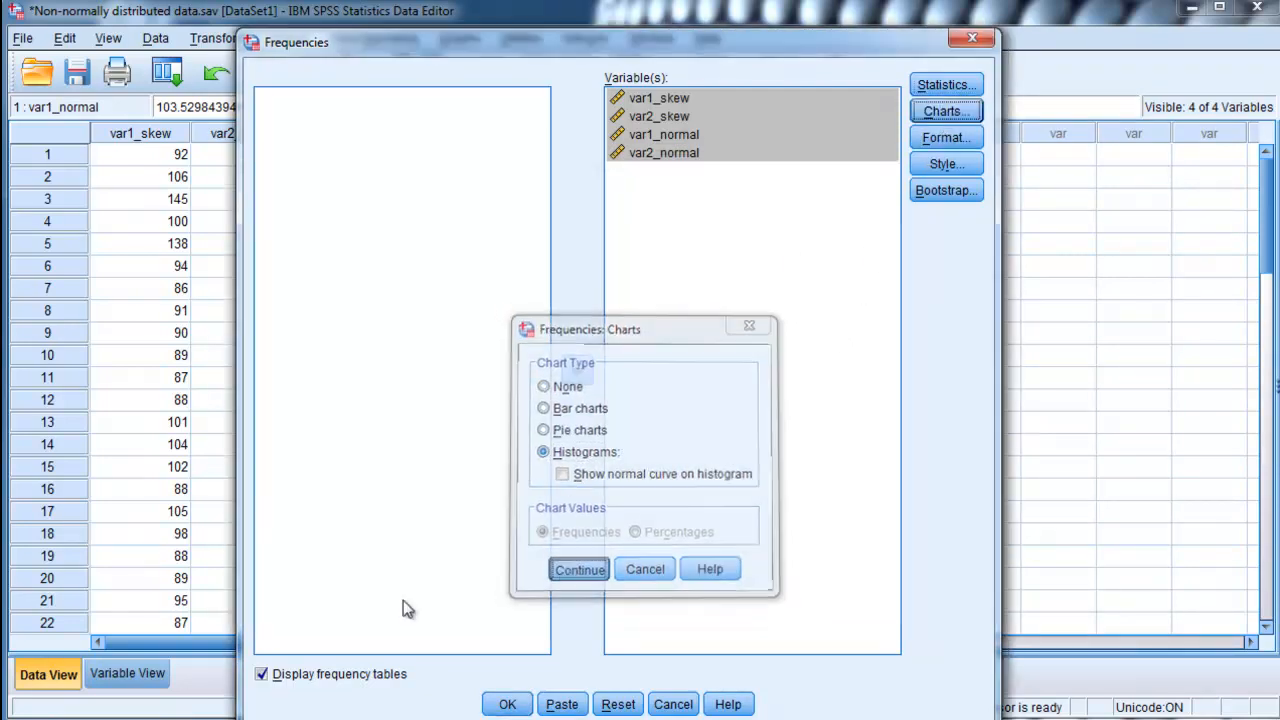
click(578, 568)
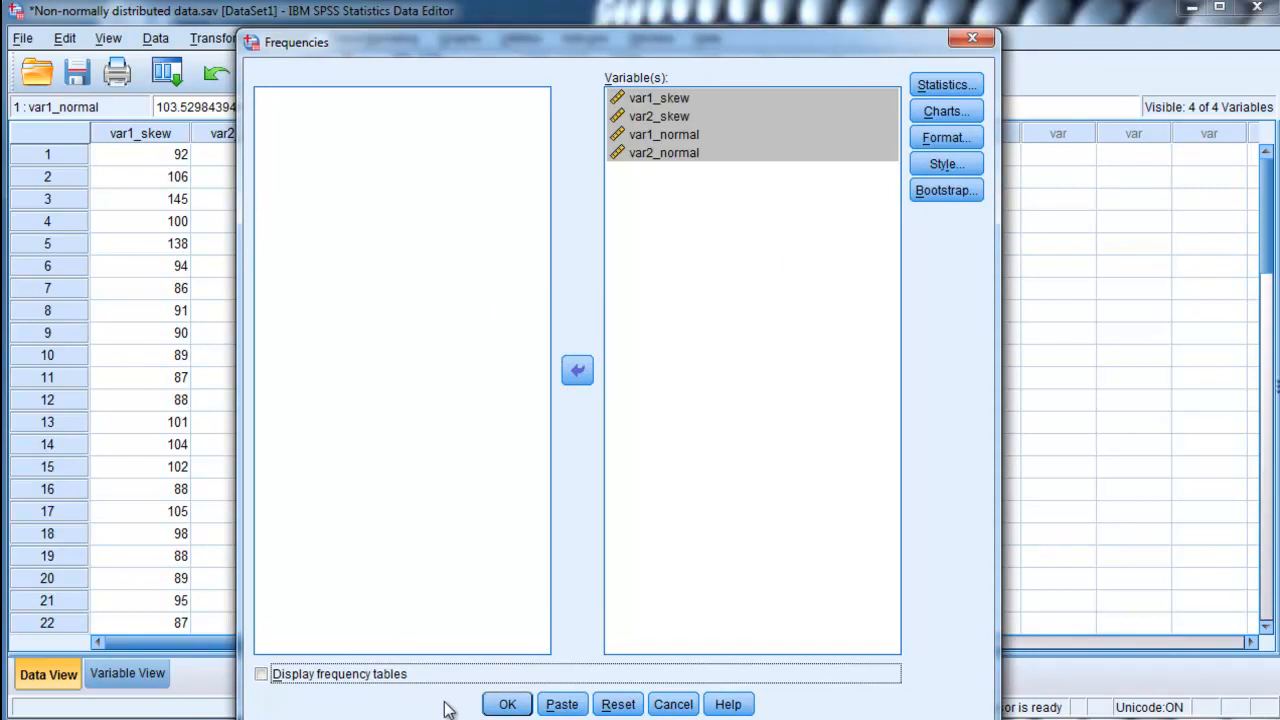
click(507, 704)
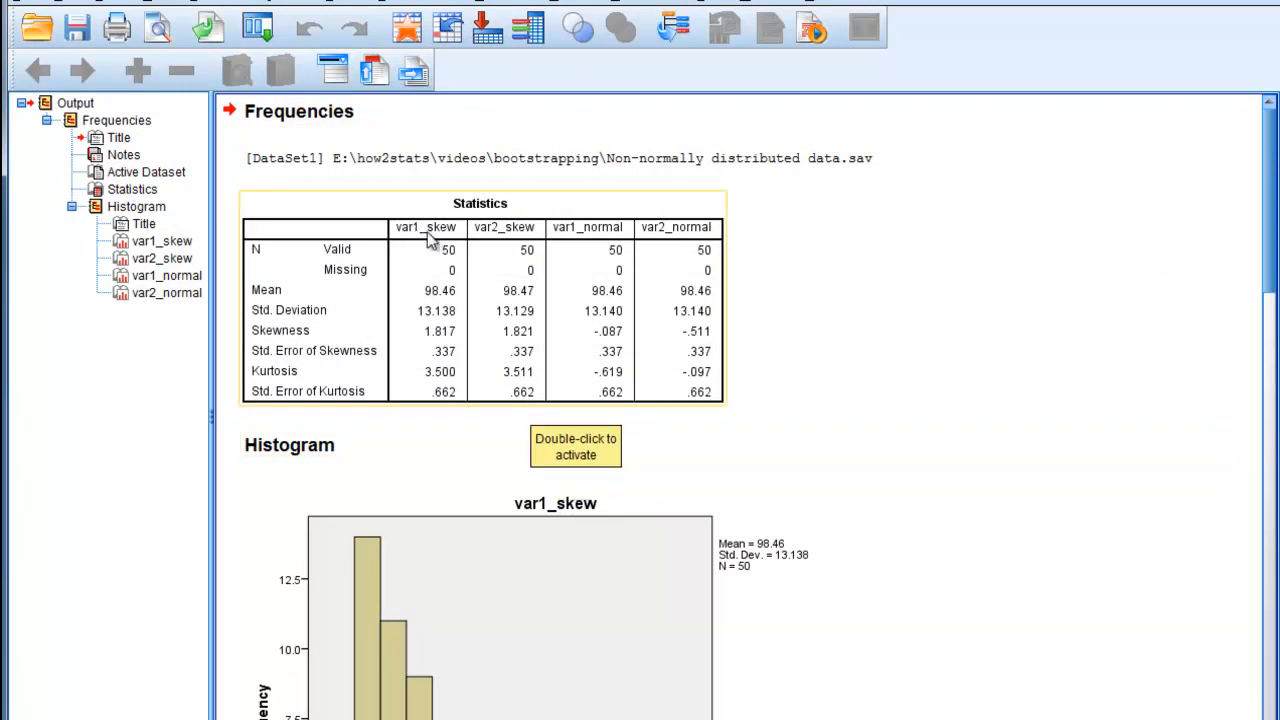
mouse_move(518, 243)
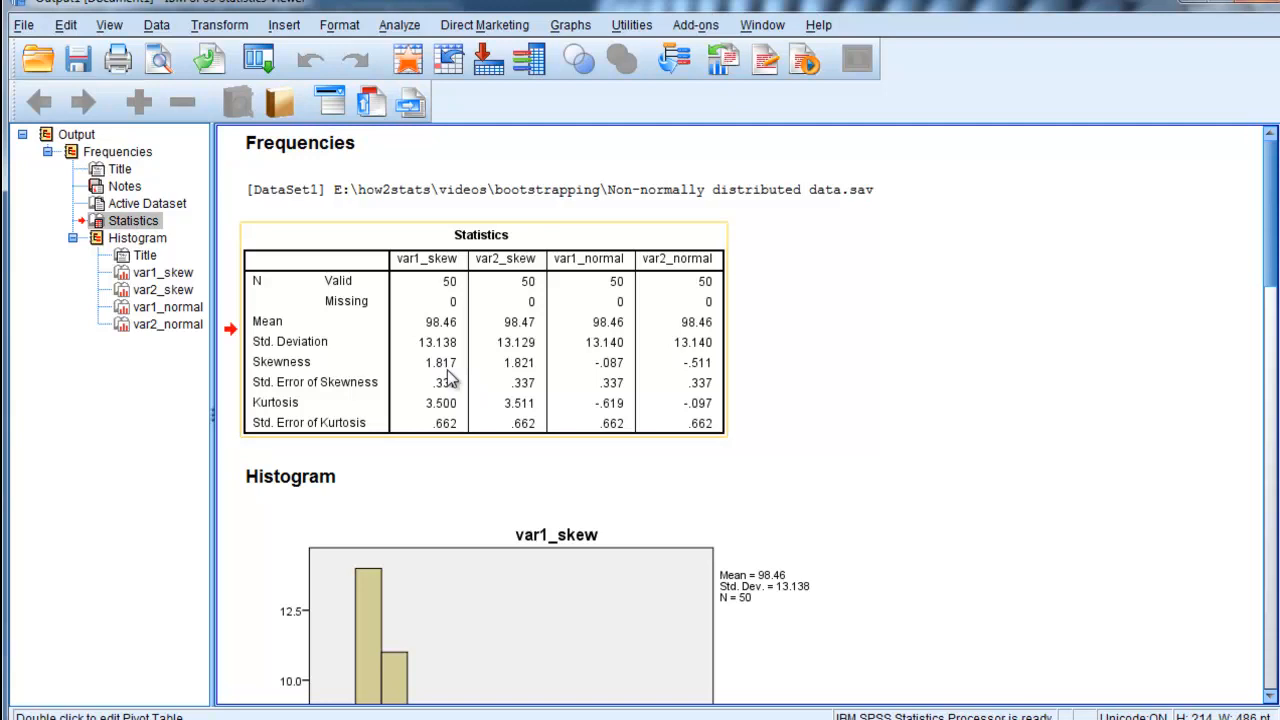
mouse_move(535, 372)
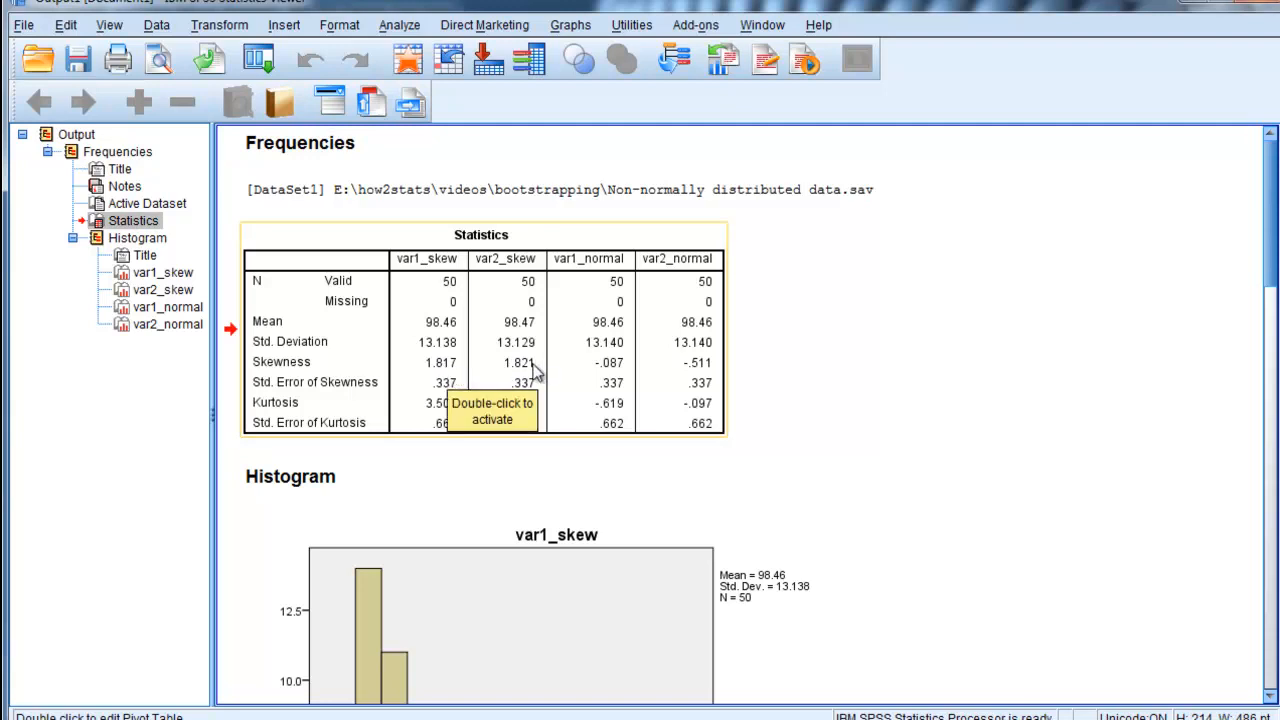
mouse_move(498, 280)
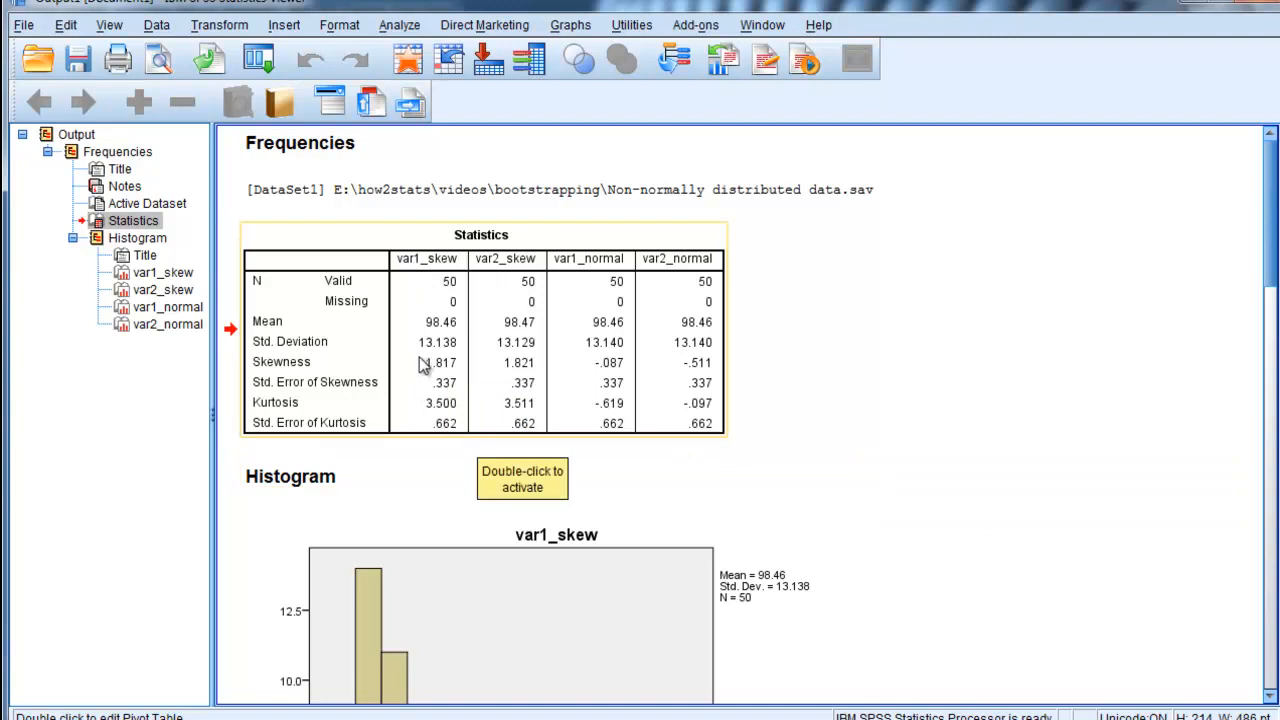
mouse_move(528, 333)
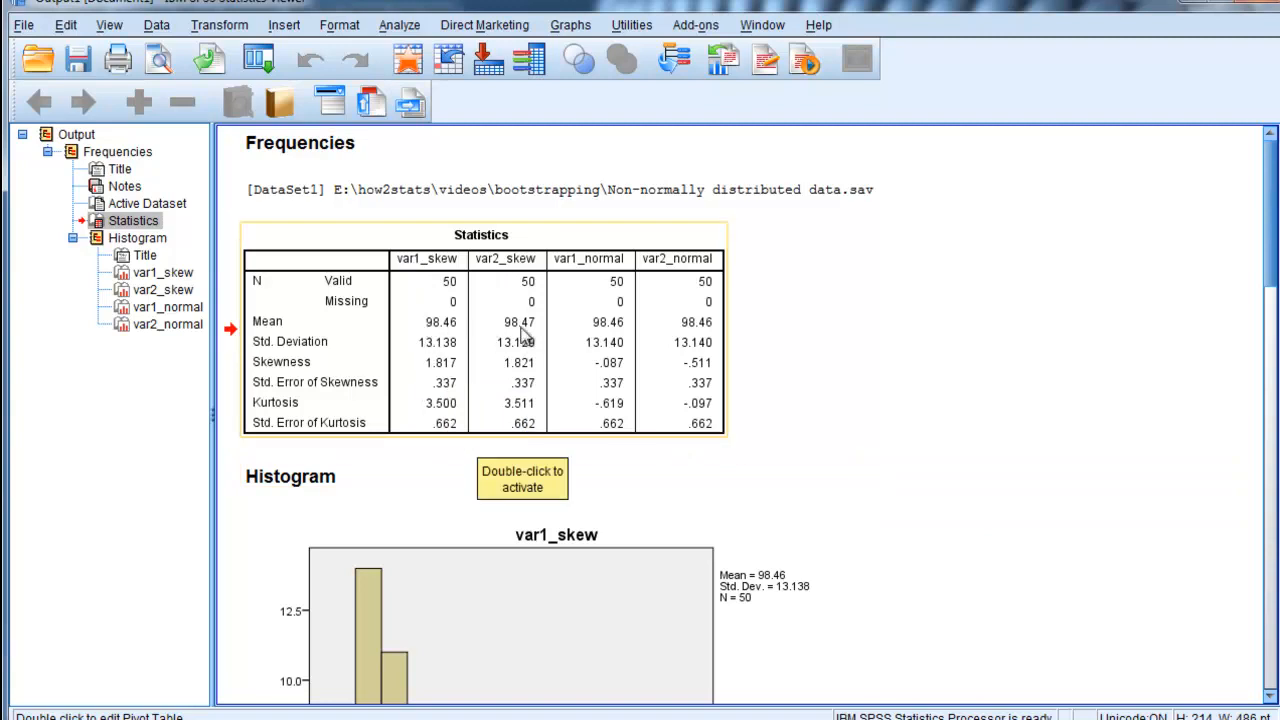
mouse_move(445, 360)
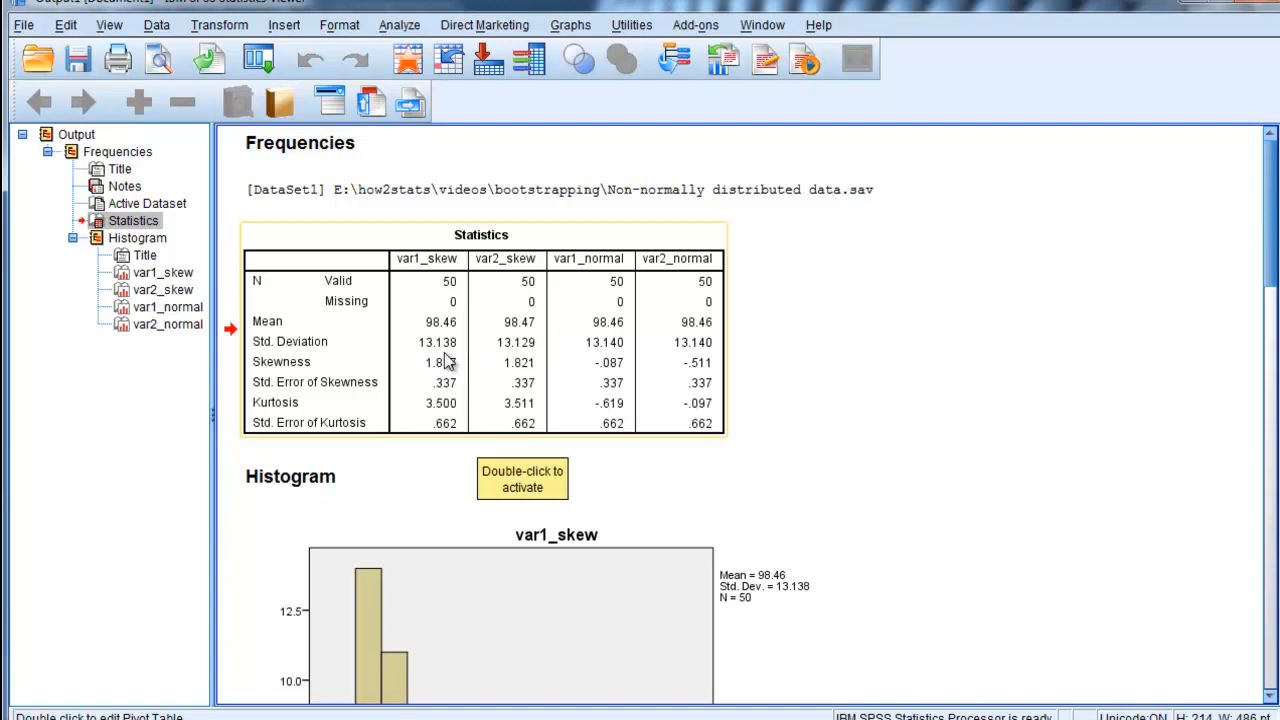
mouse_move(440, 363)
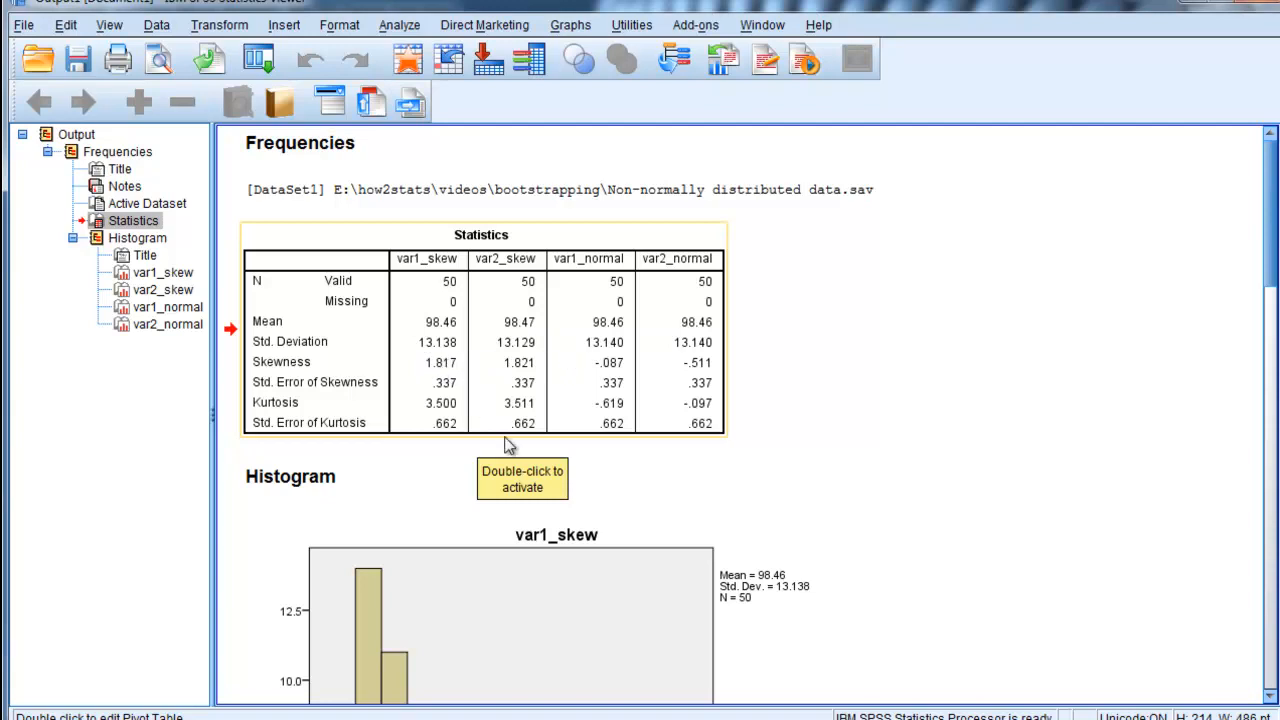
Step: Scroll the output to review the Statistics table and the right-skewed var1_skew histogram
scroll(down, 3)
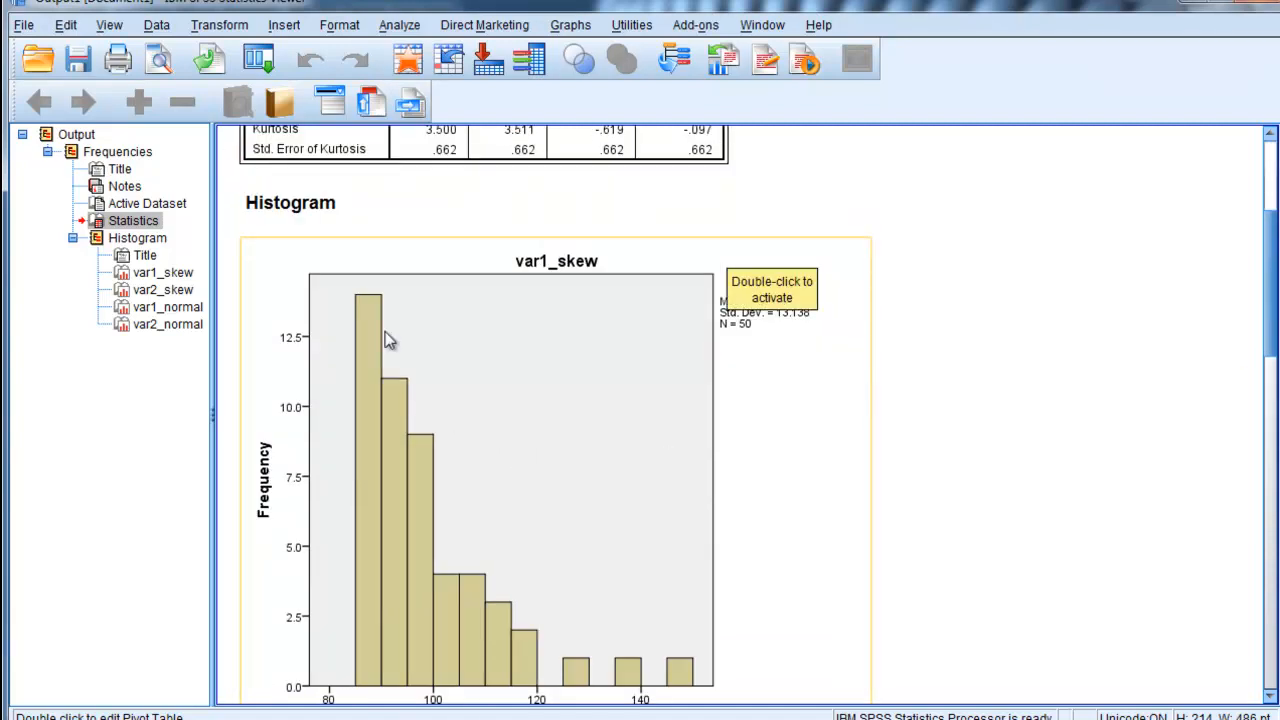
Step: Scroll down the output to the similarly right-skewed var2_skew histogram
scroll(down, 3)
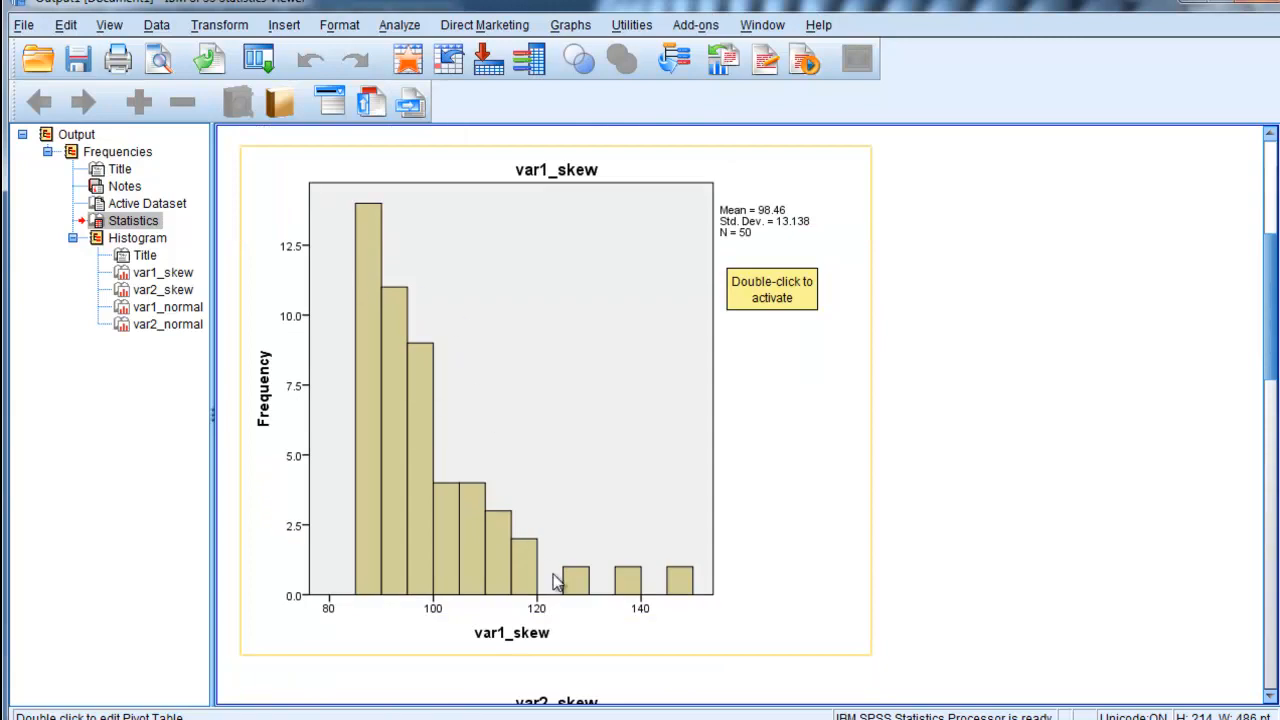
mouse_move(550, 585)
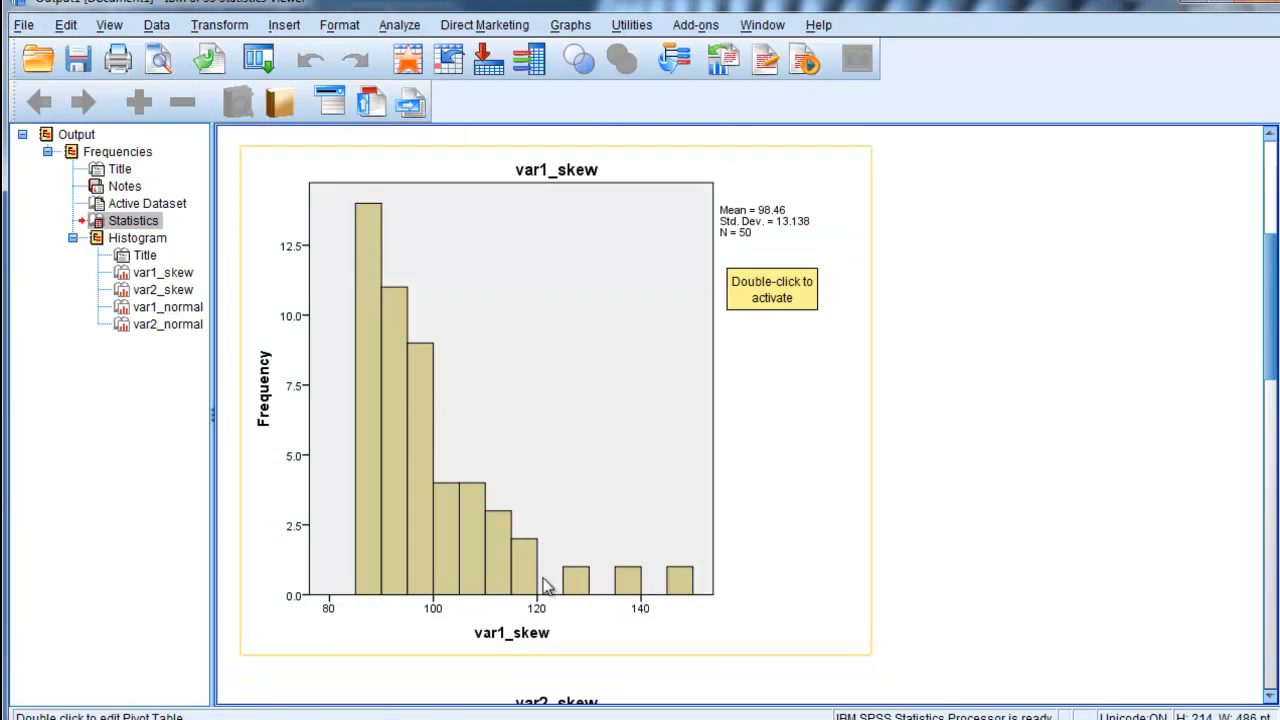
mouse_move(590, 587)
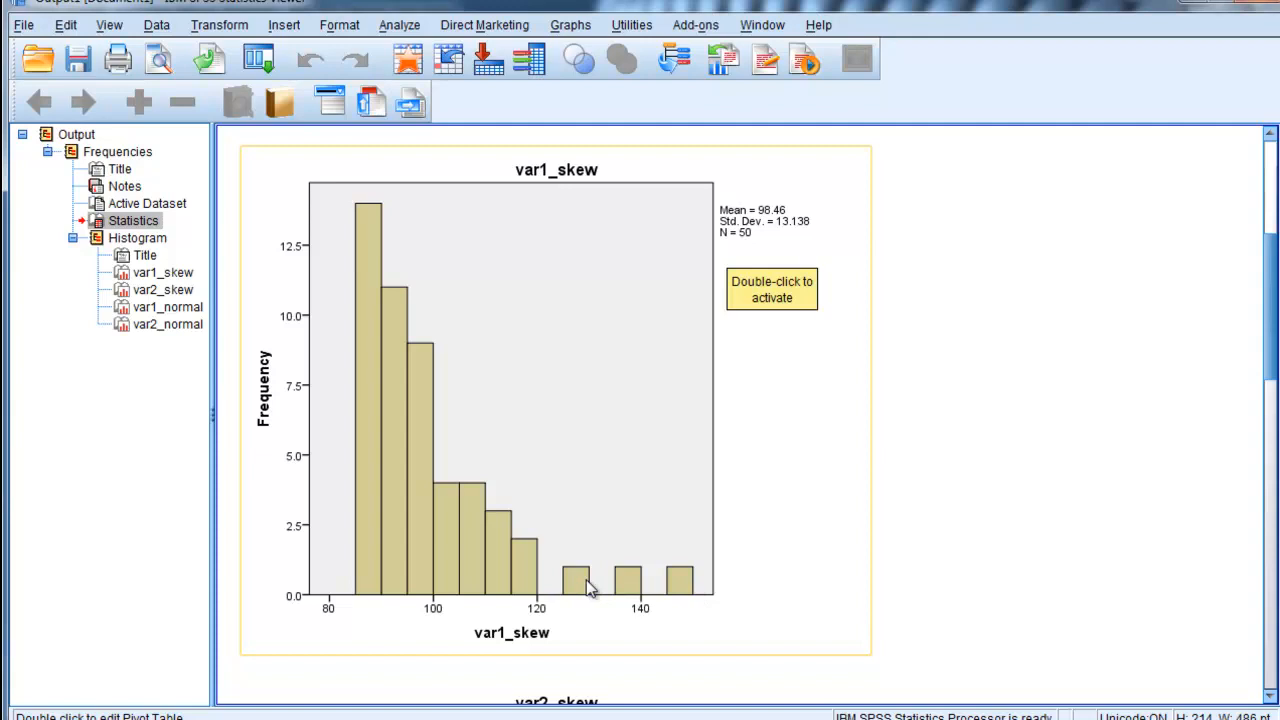
mouse_move(492, 505)
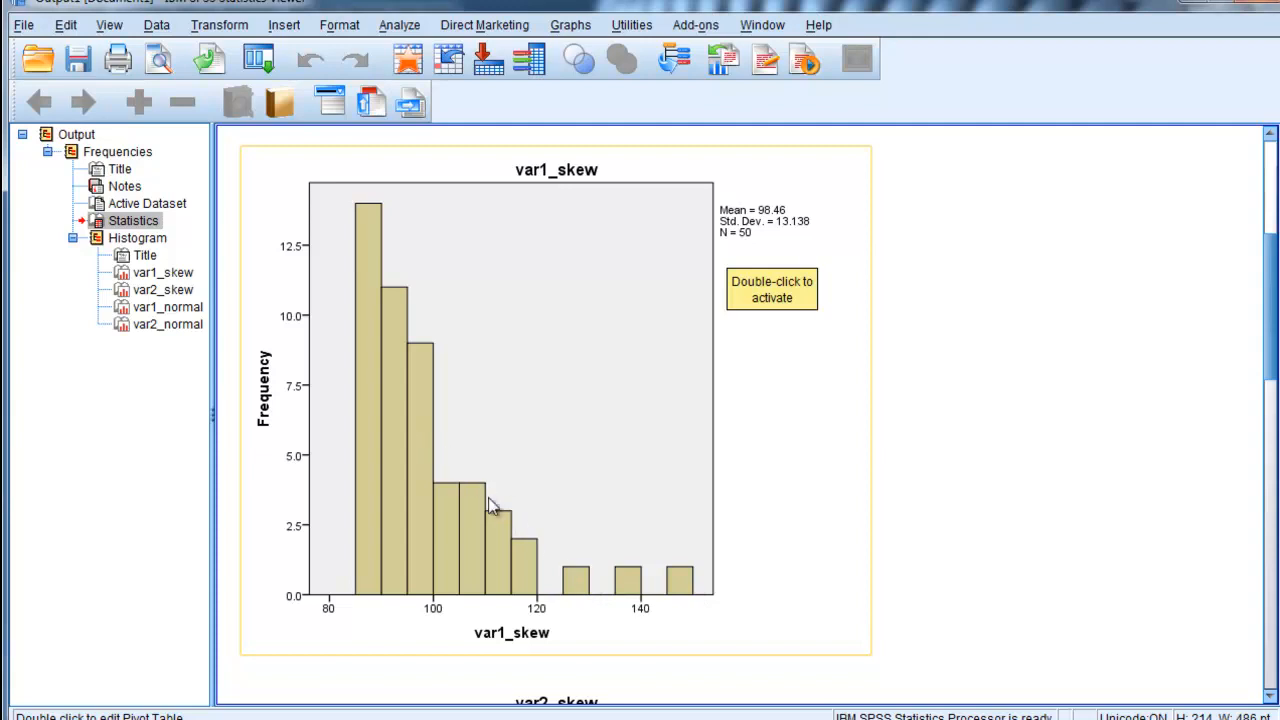
mouse_move(368, 402)
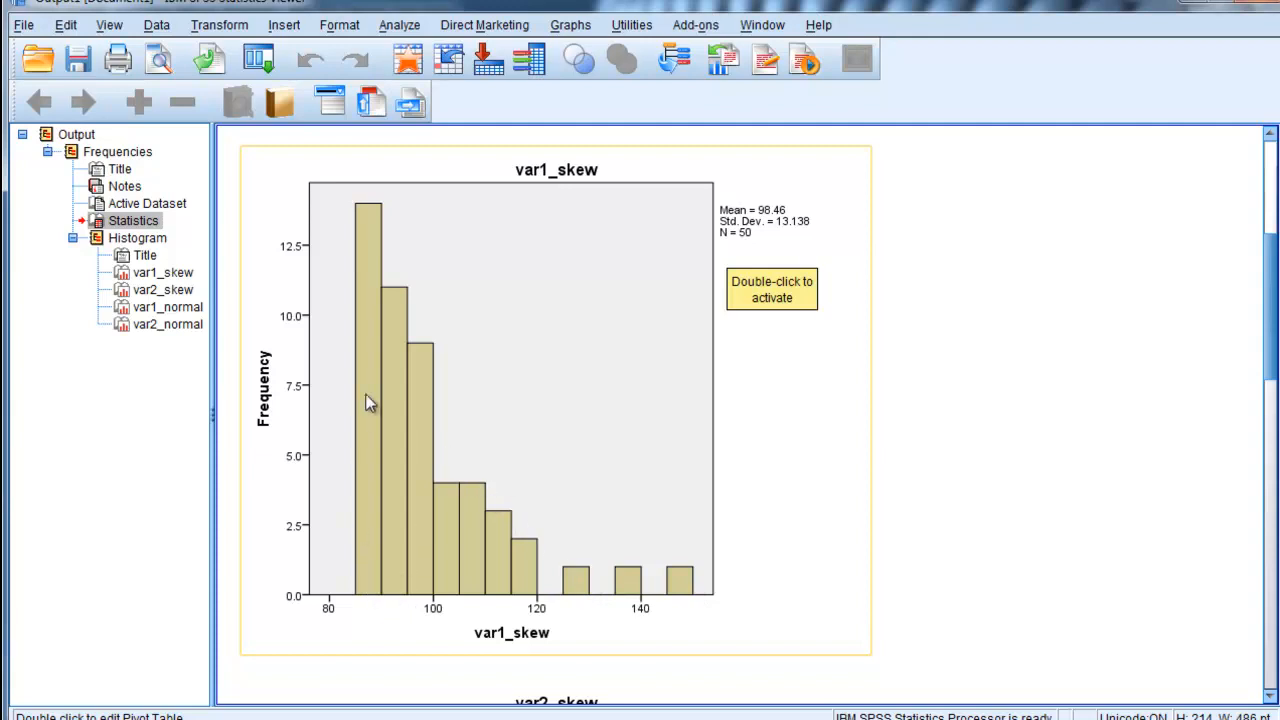
mouse_move(373, 260)
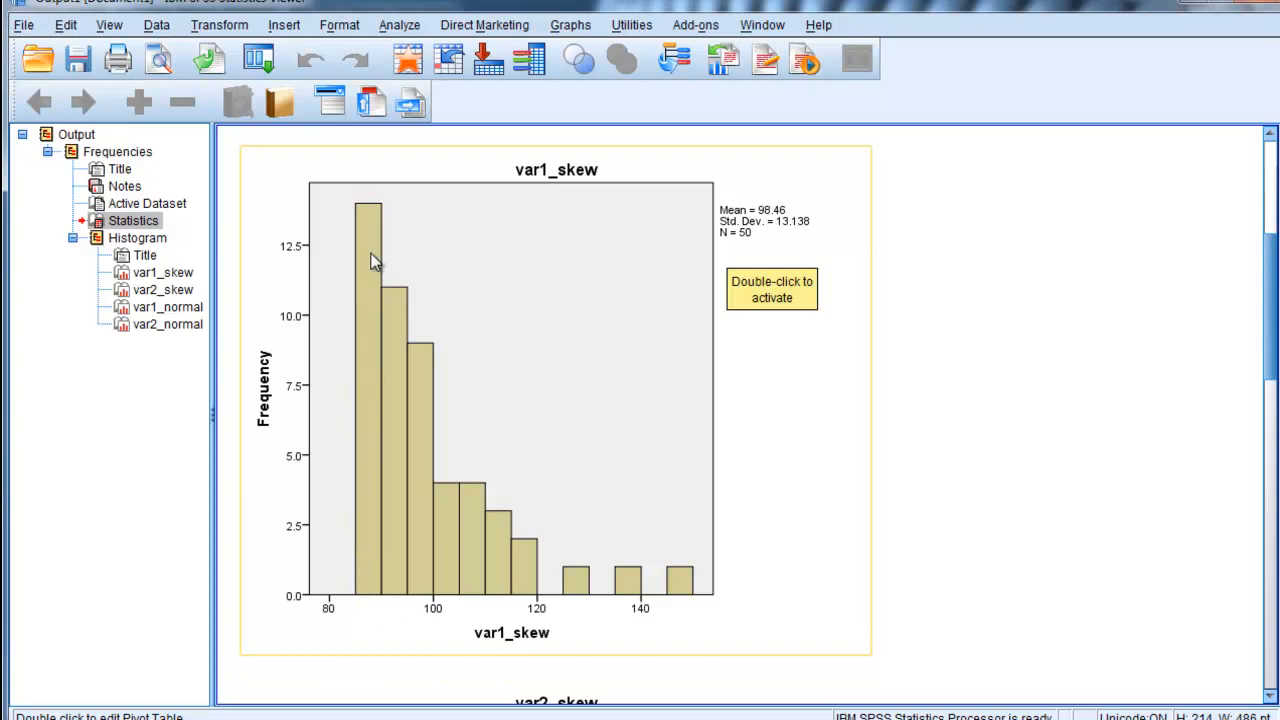
mouse_move(543, 540)
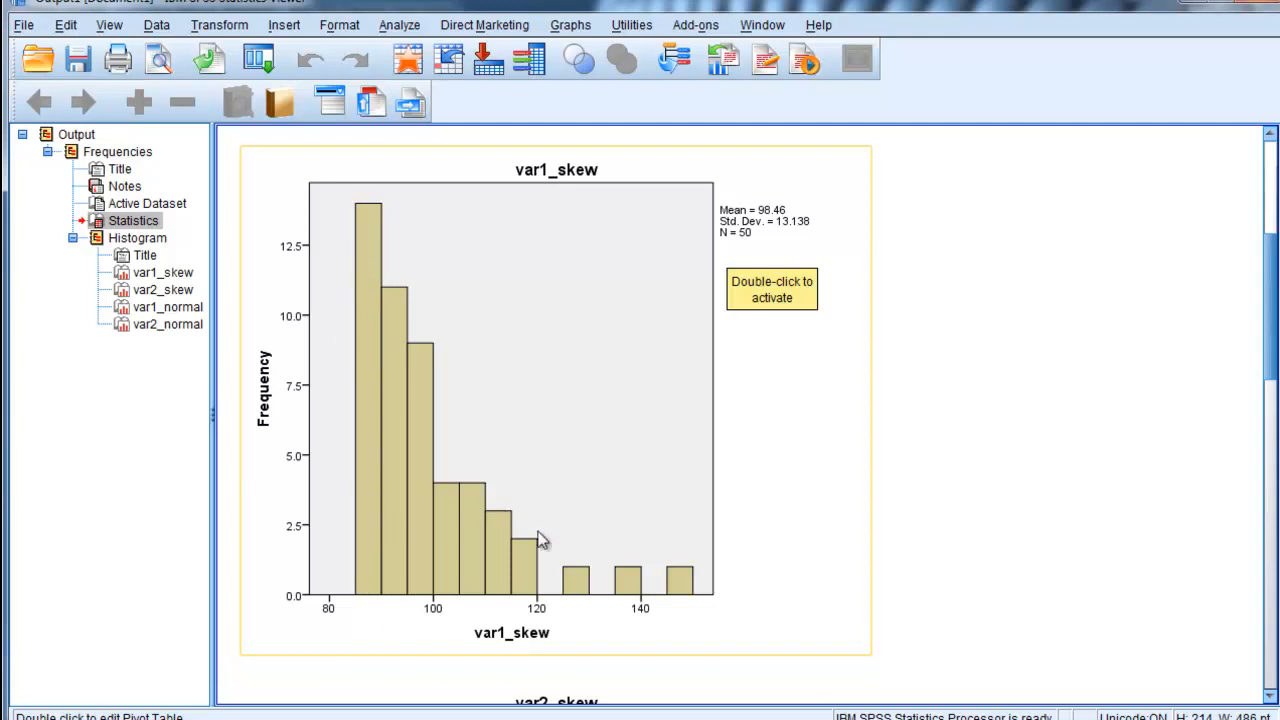
mouse_move(925, 568)
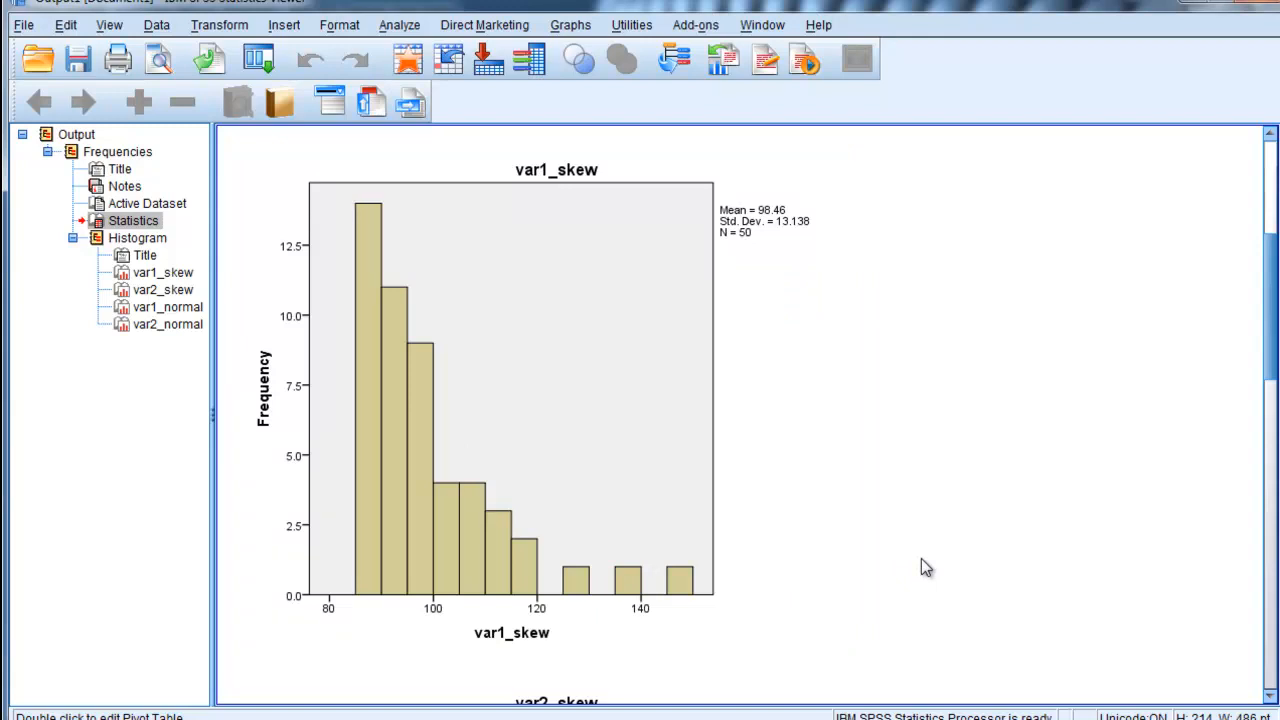
scroll(down, 3)
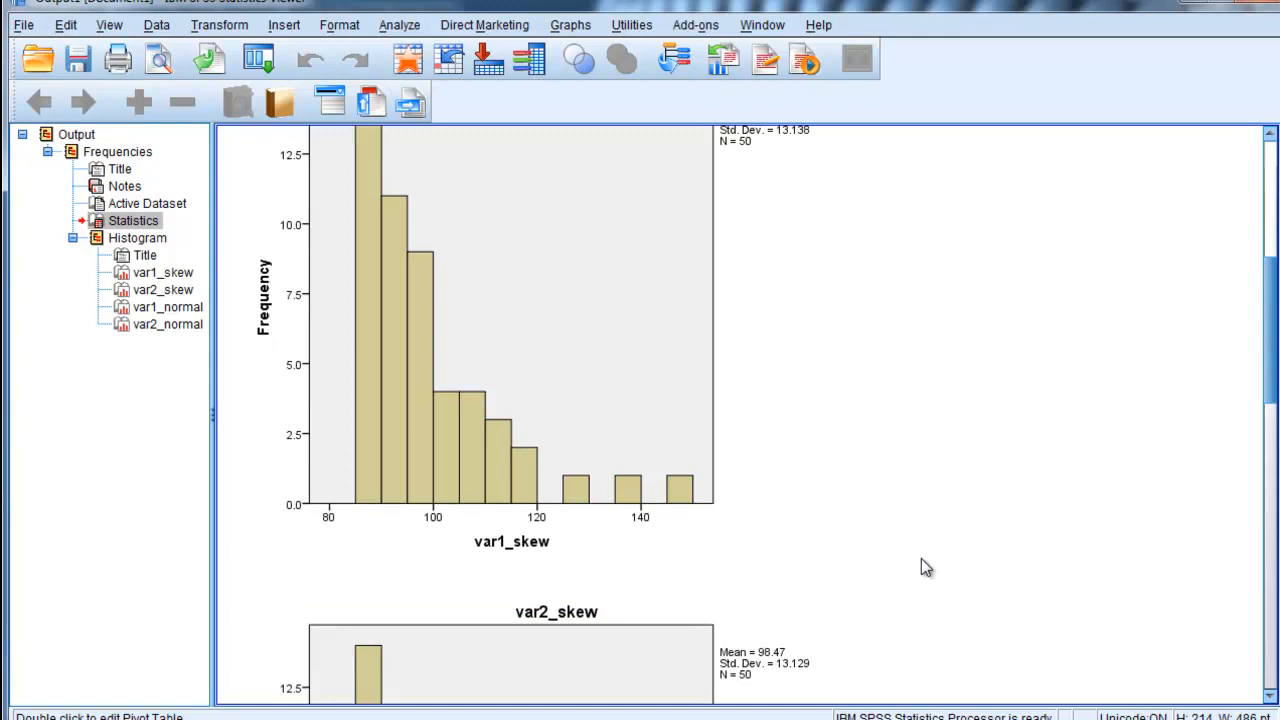
scroll(down, 3)
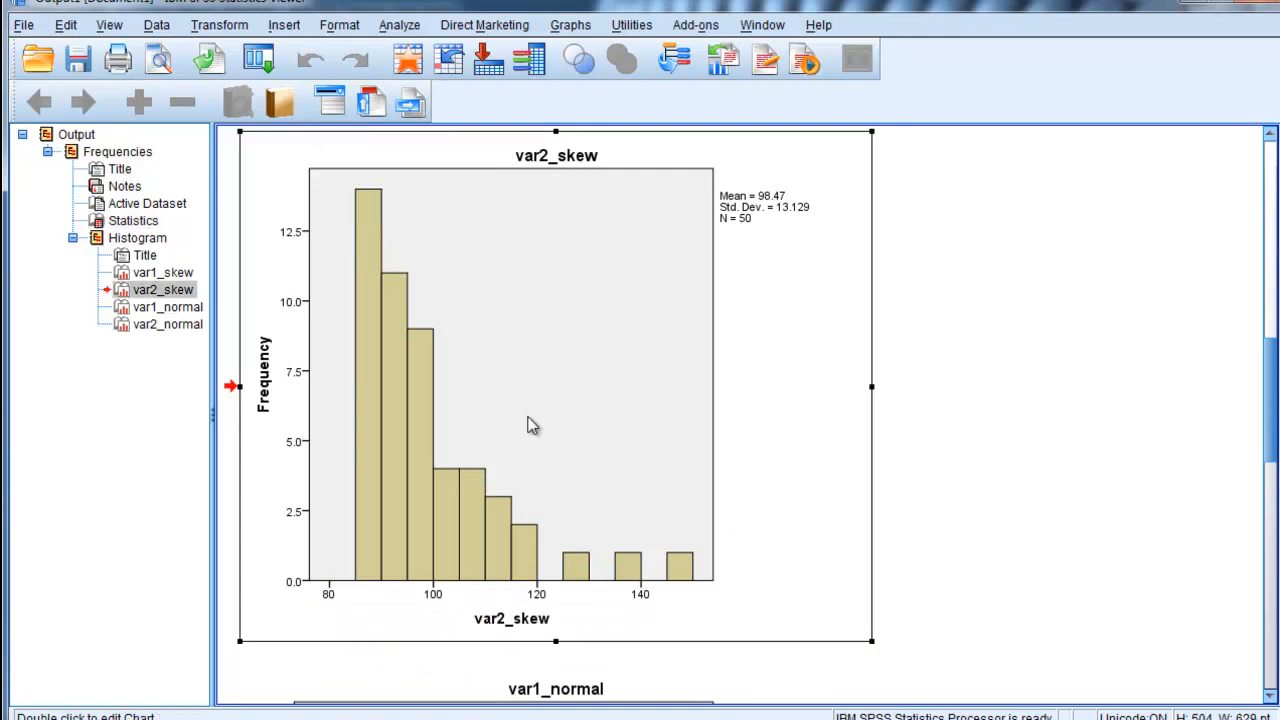
mouse_move(967, 477)
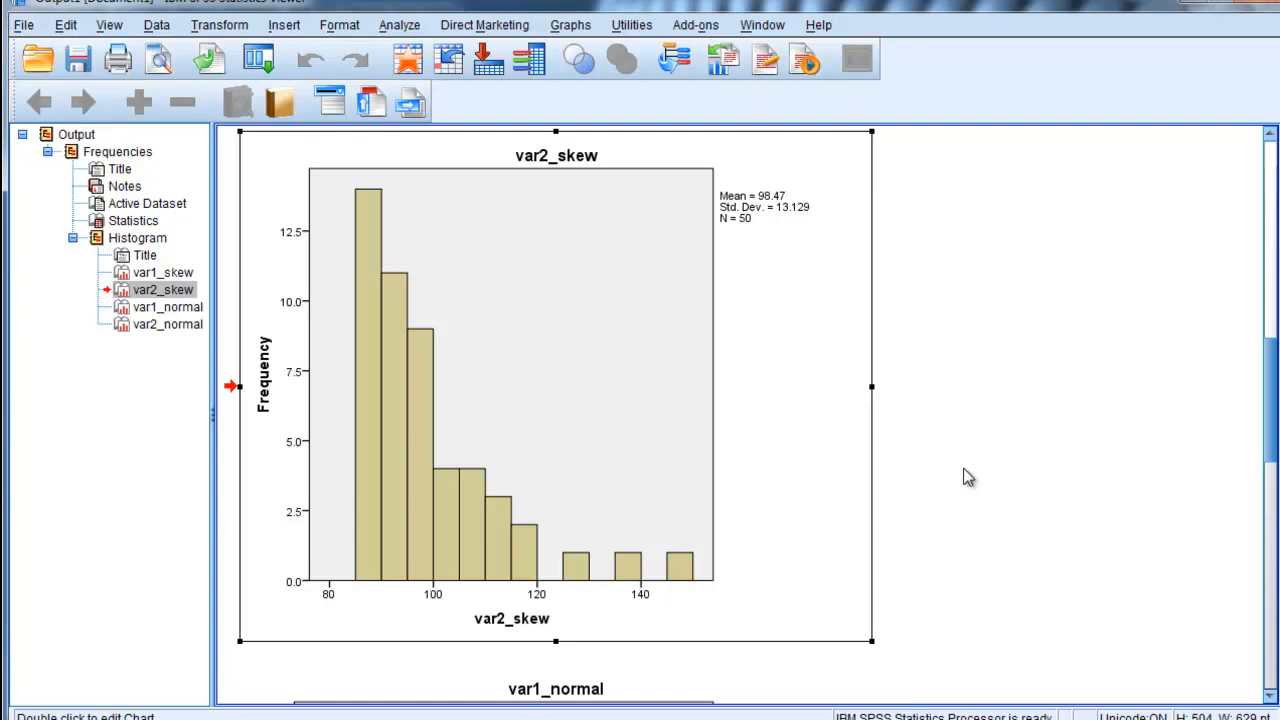
mouse_move(980, 478)
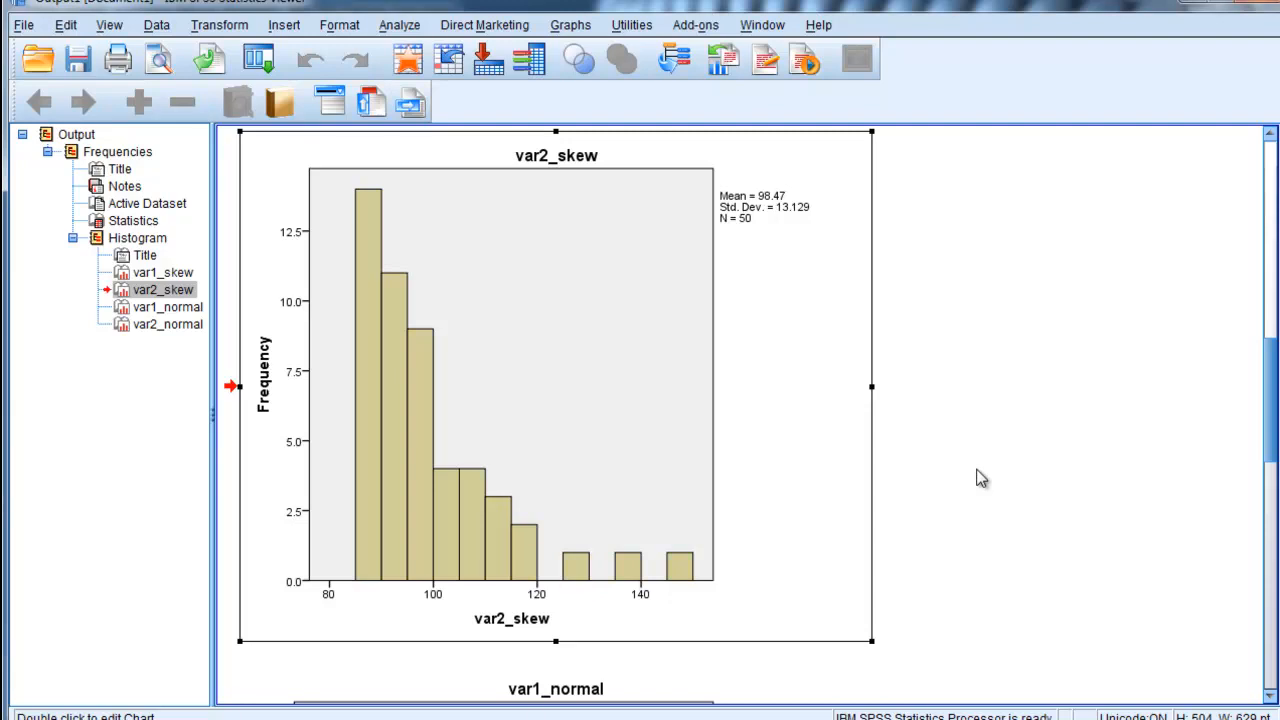
Step: Scroll past the bell-shaped var1_normal histogram until the var2_normal histogram appears
scroll(down, 3)
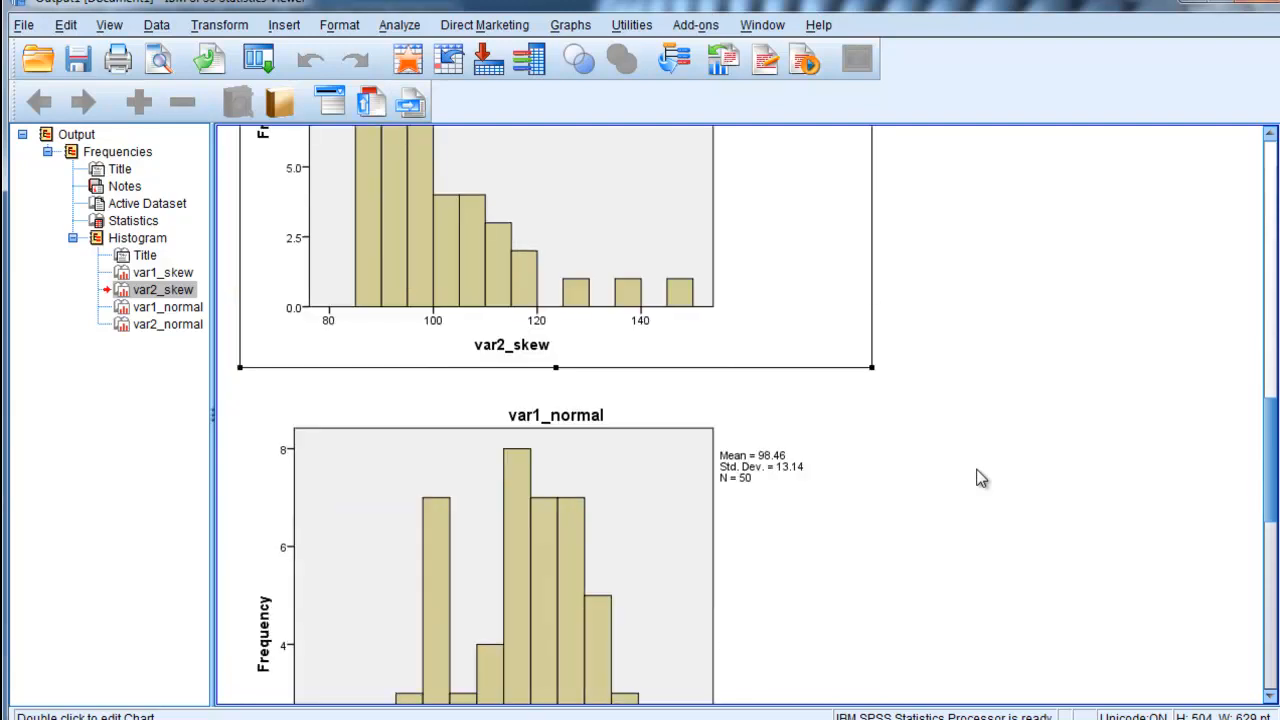
scroll(down, 3)
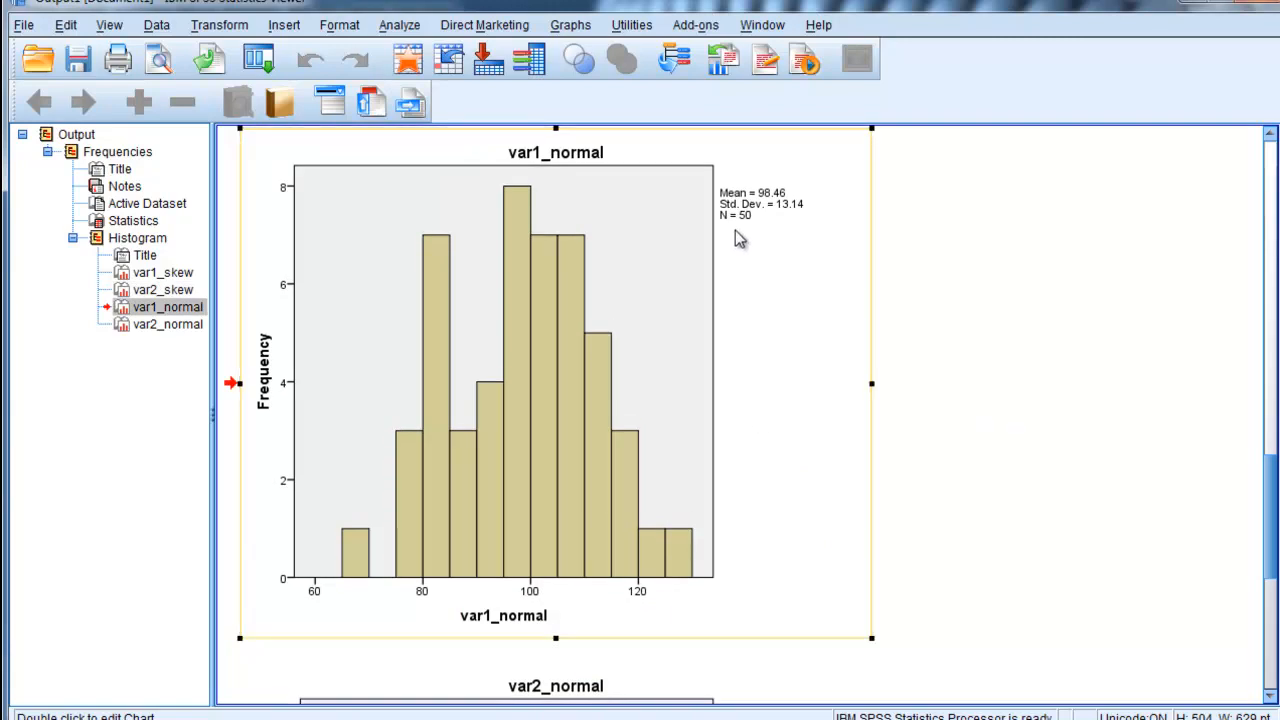
mouse_move(350, 565)
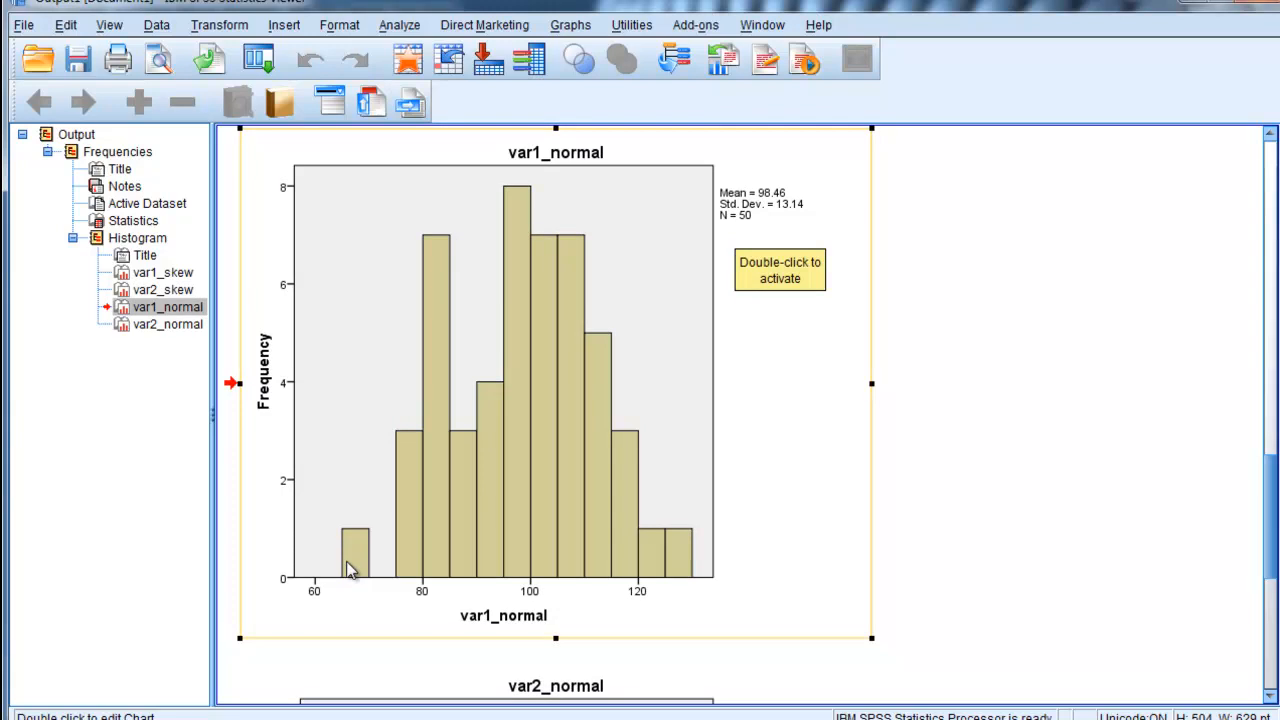
mouse_move(748, 523)
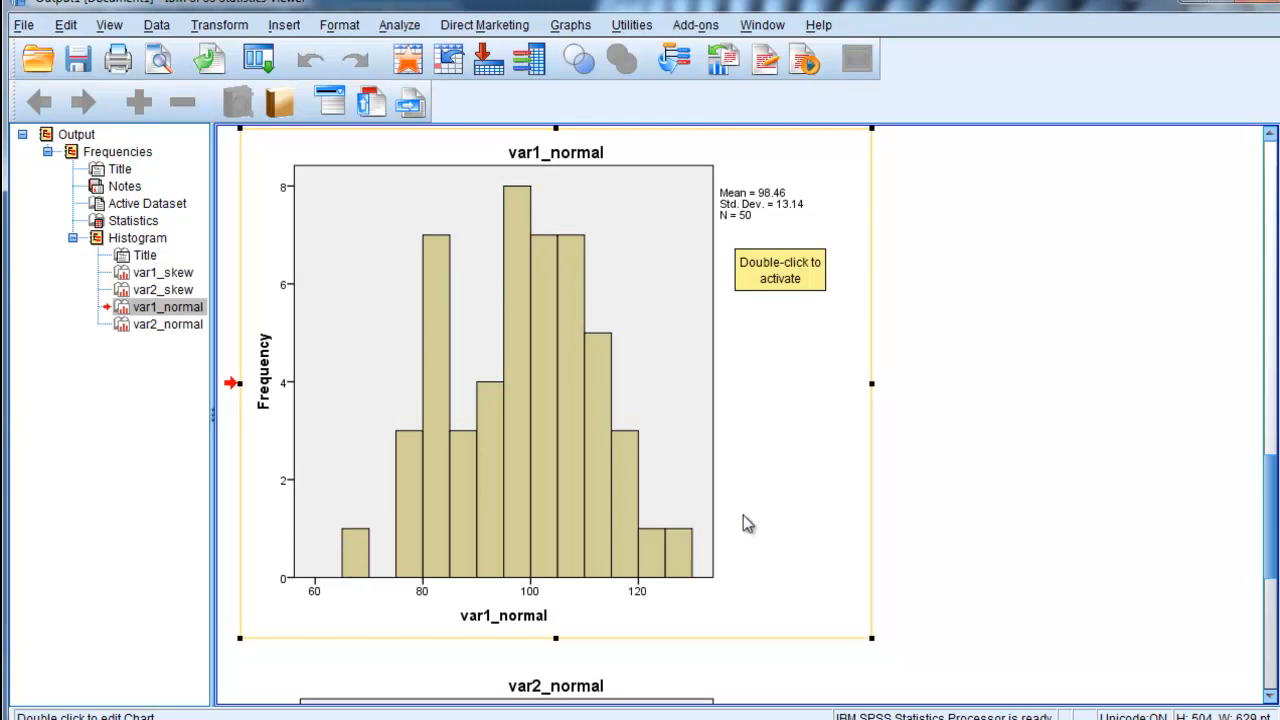
mouse_move(765, 533)
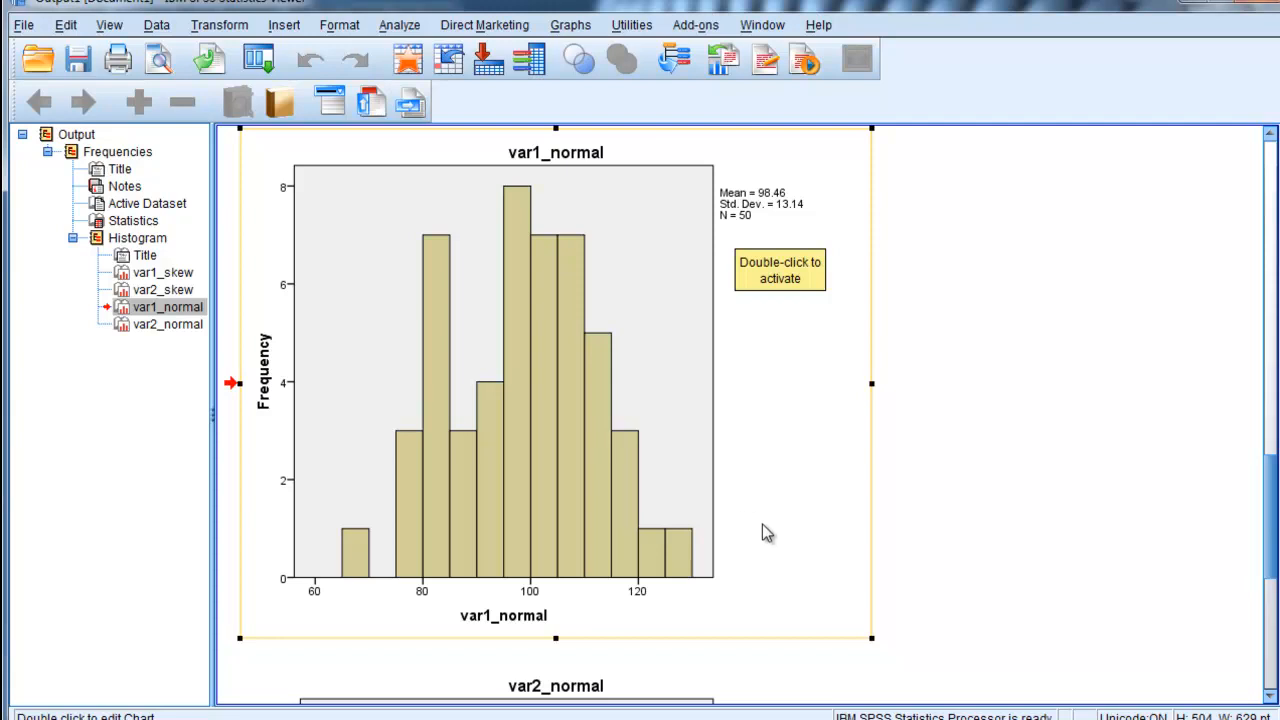
scroll(down, 3)
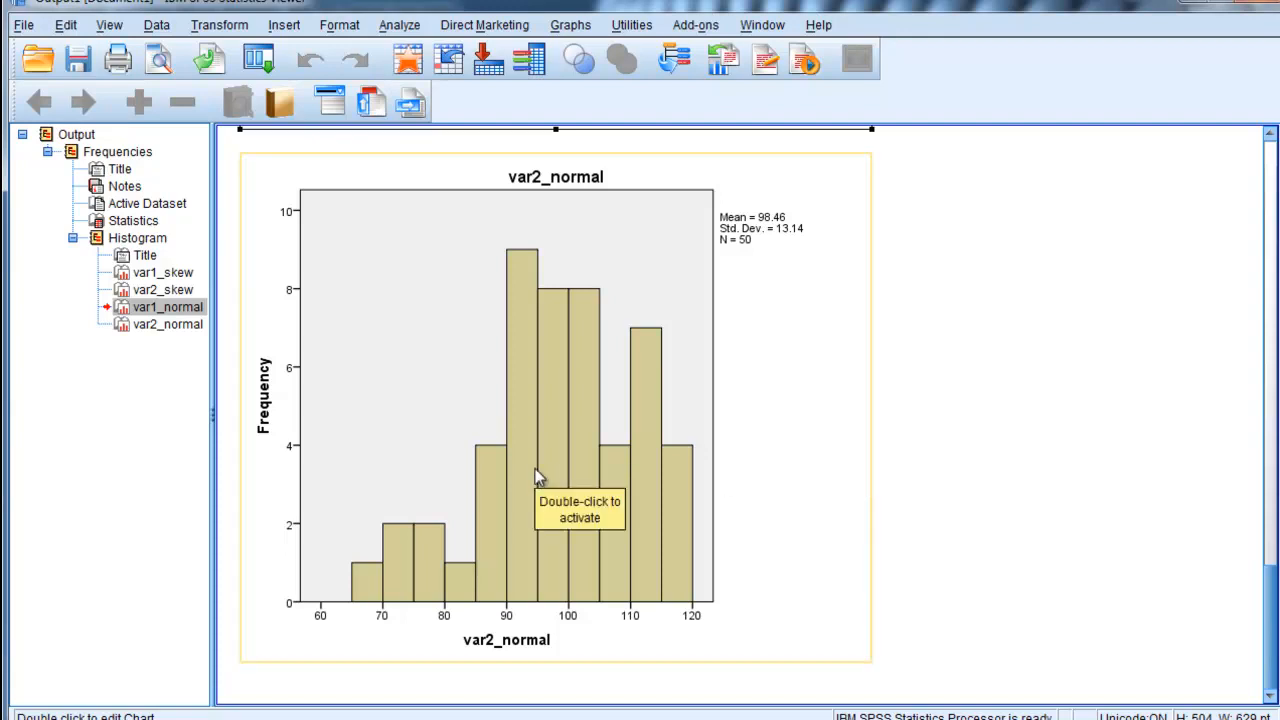
mouse_move(1078, 528)
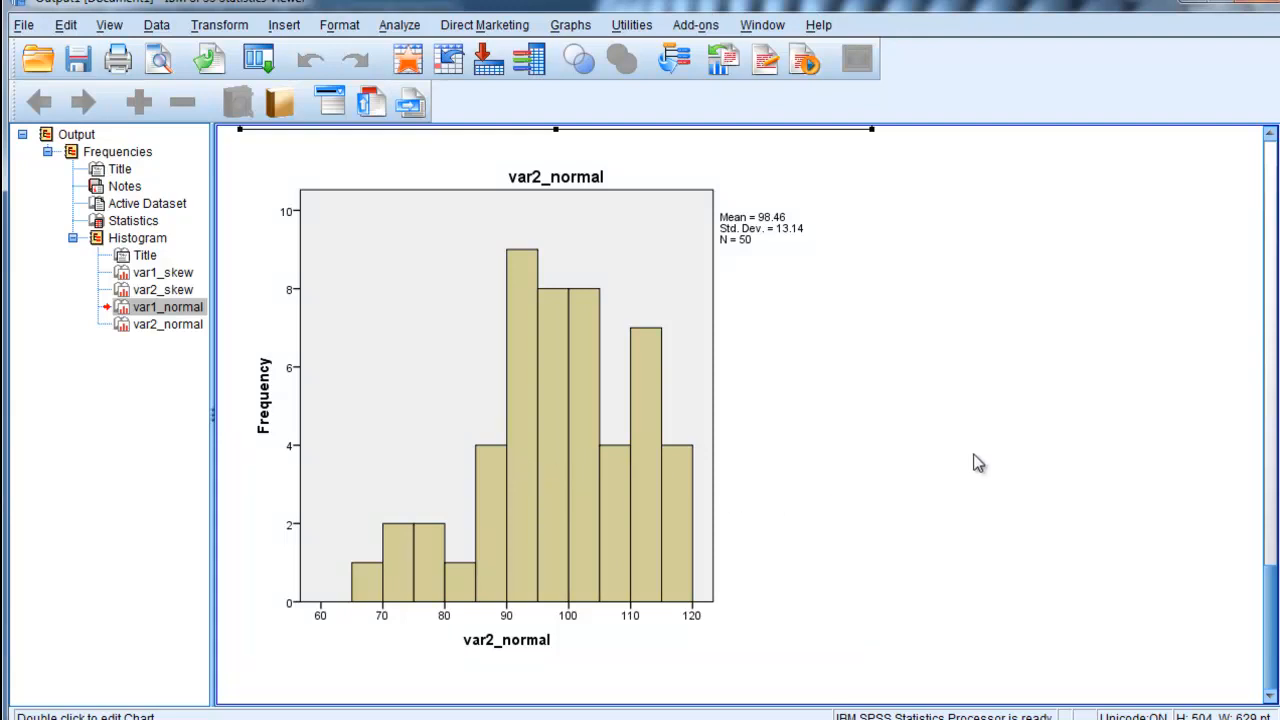
Step: Scroll the output to show the Statistics table with skewness and kurtosis for all variables
scroll(down, 3)
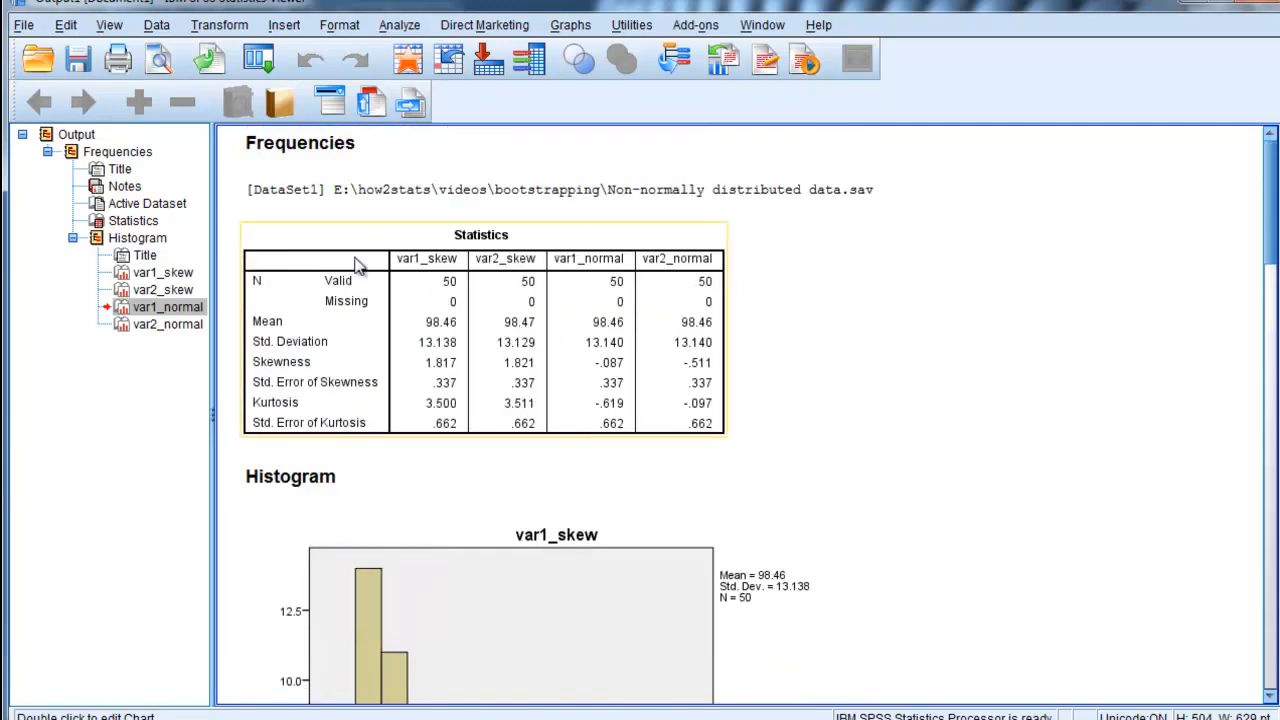
mouse_move(657, 377)
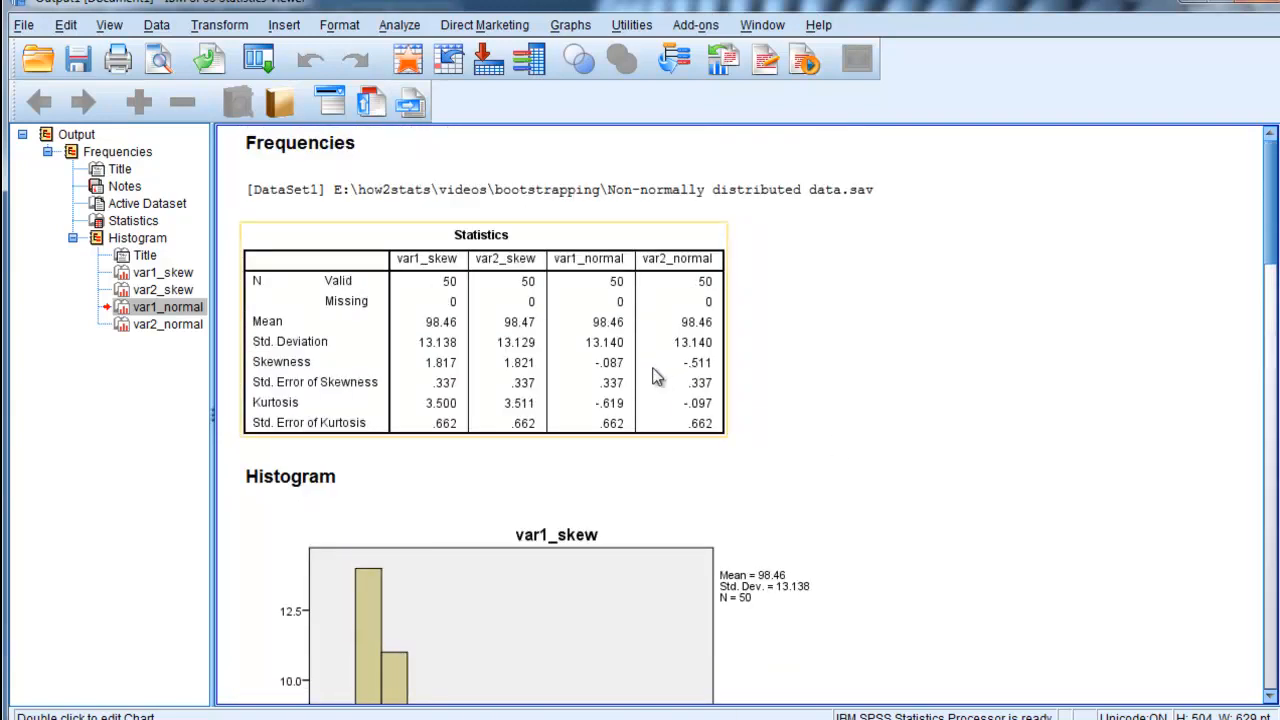
mouse_move(697, 377)
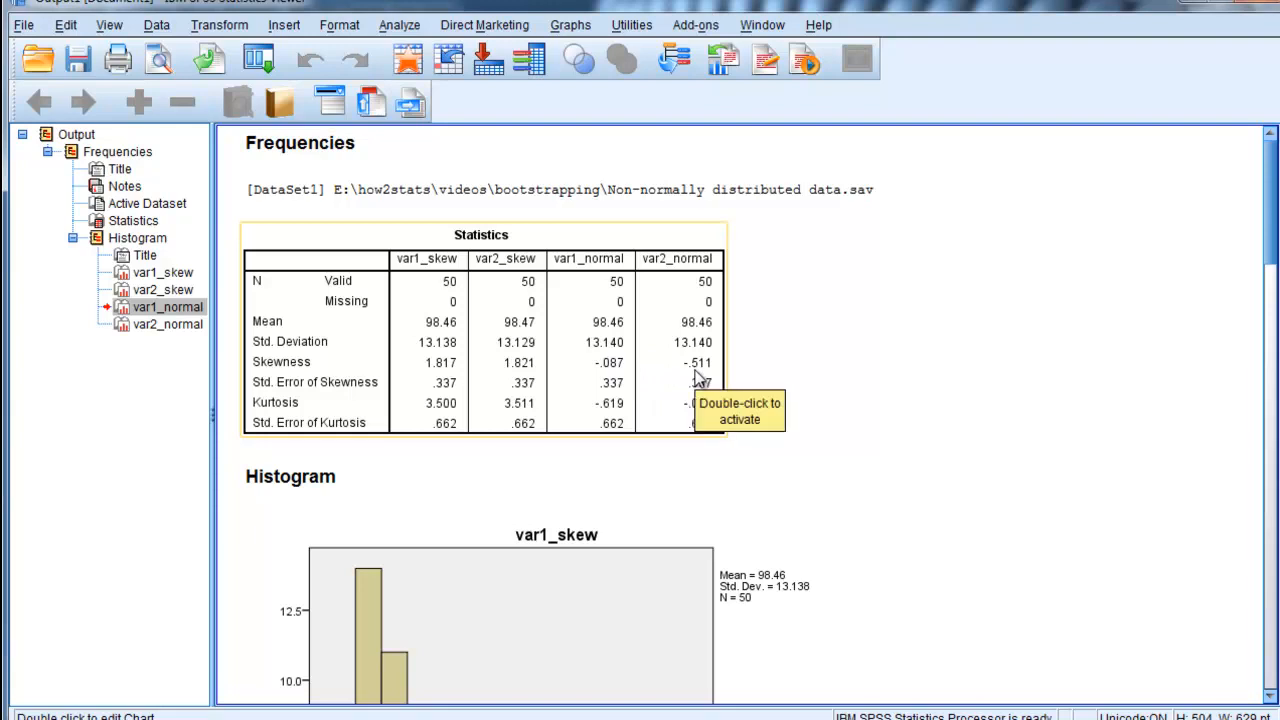
mouse_move(775, 390)
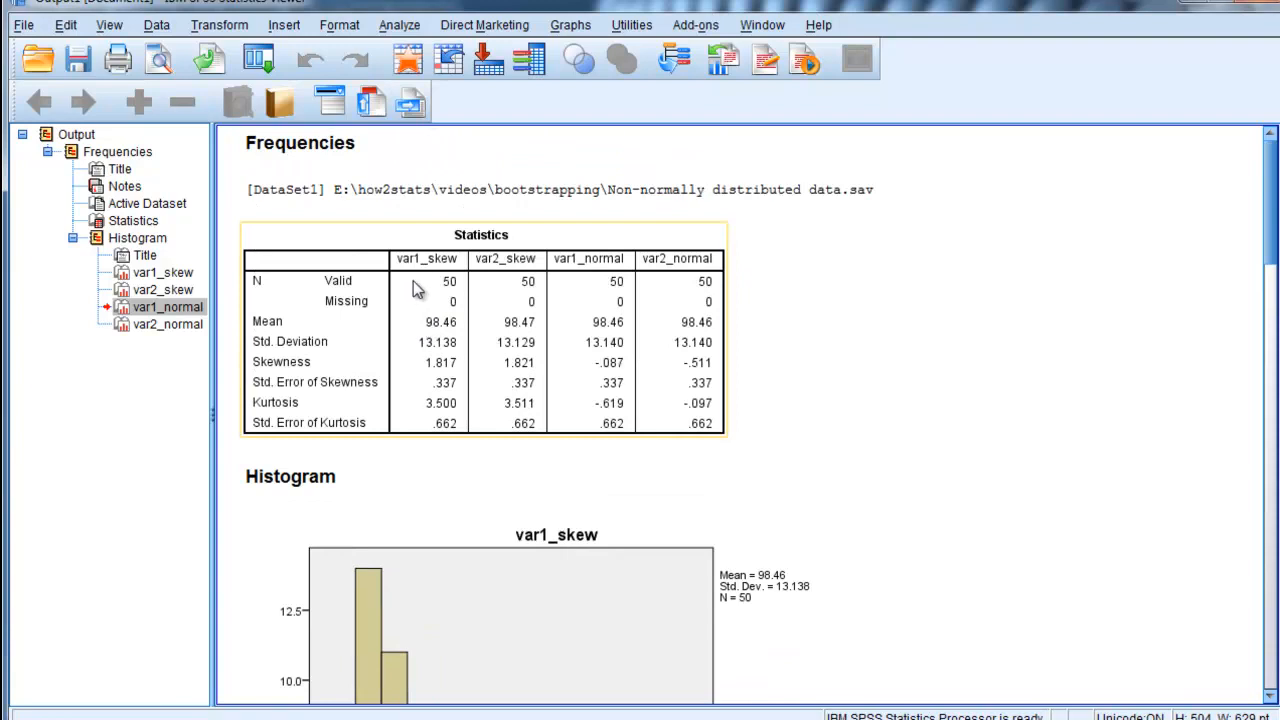
mouse_move(472, 299)
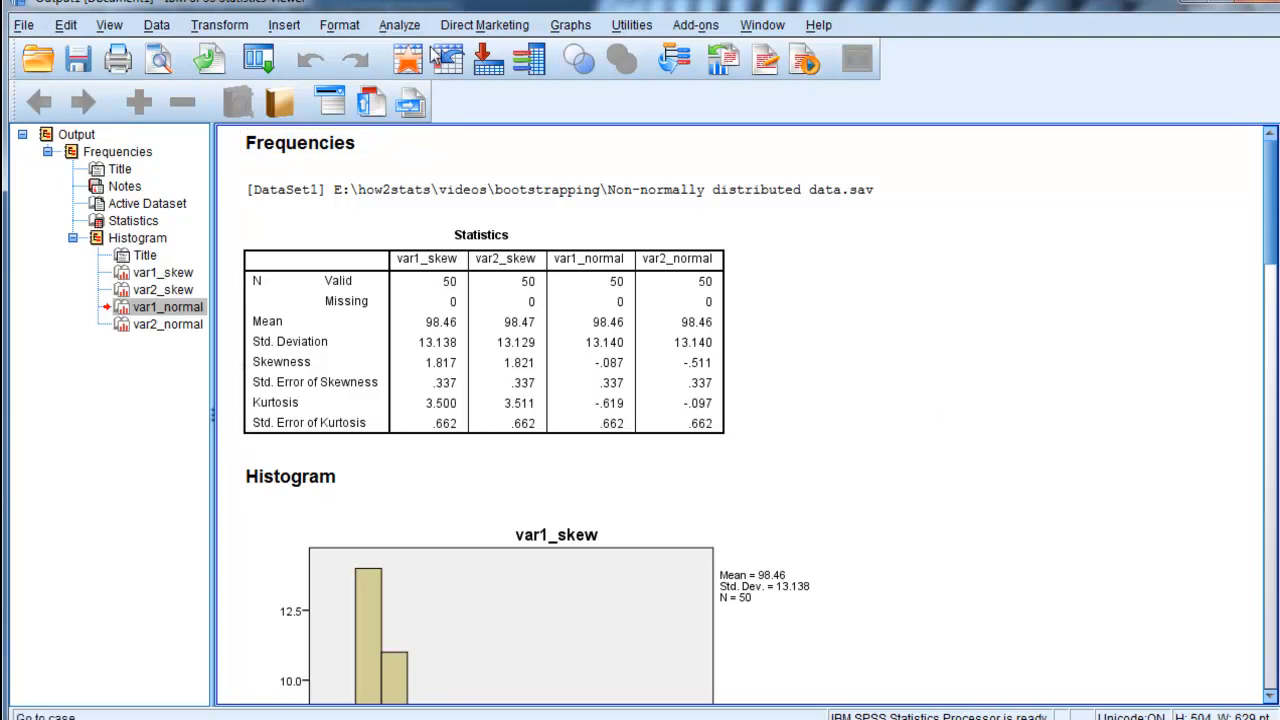
Step: Correlate var1_skew with var2_skew using Bivariate Pearson, yielding r = .280, p = .049
click(399, 25)
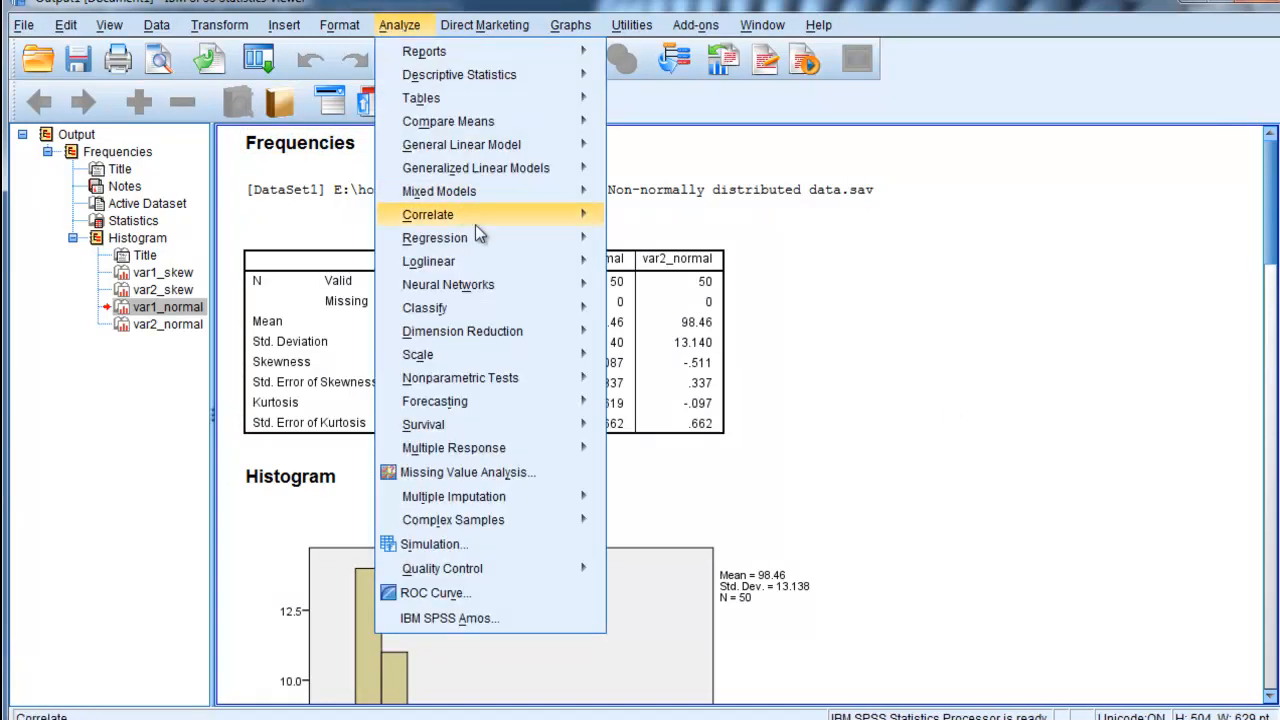
mouse_move(427, 214)
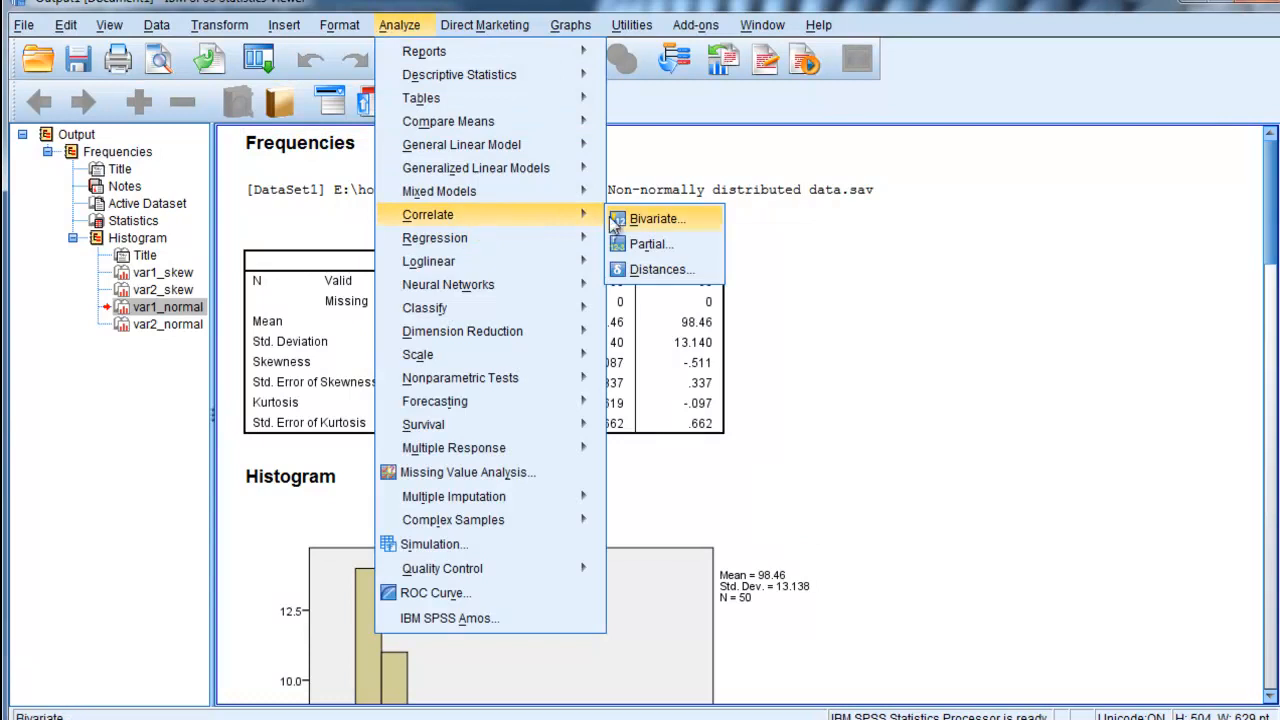
click(656, 218)
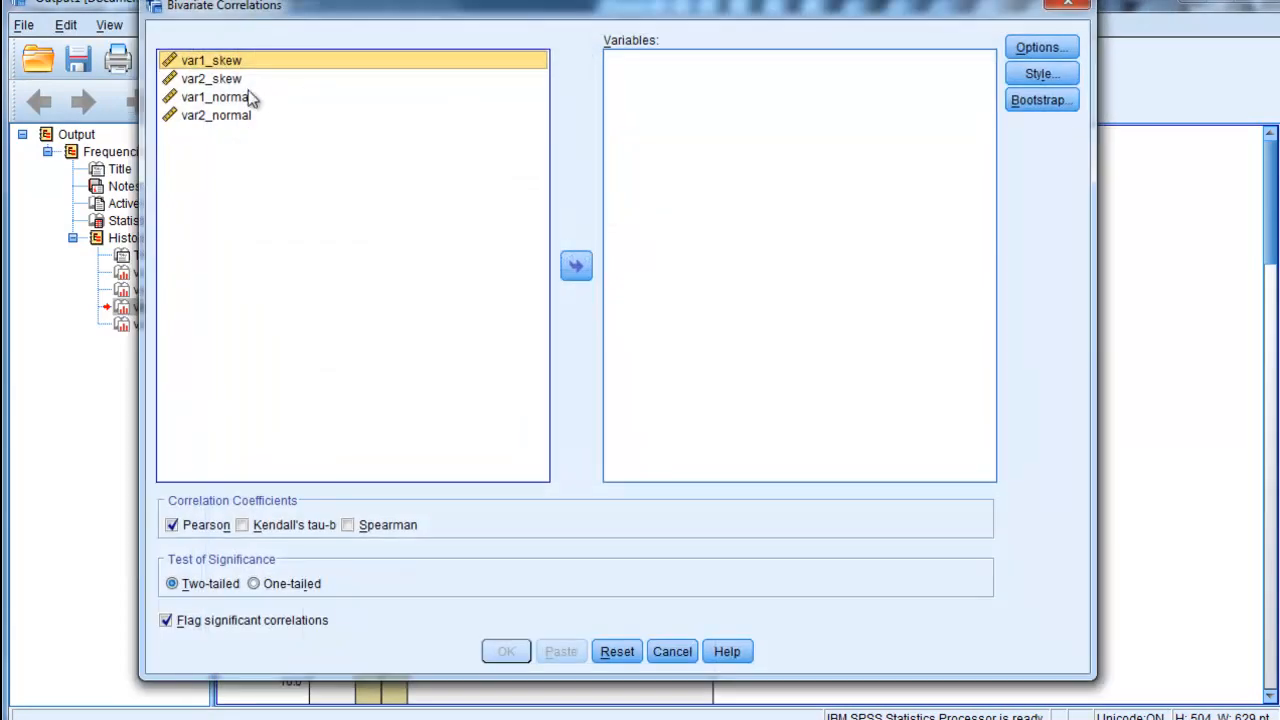
click(212, 78)
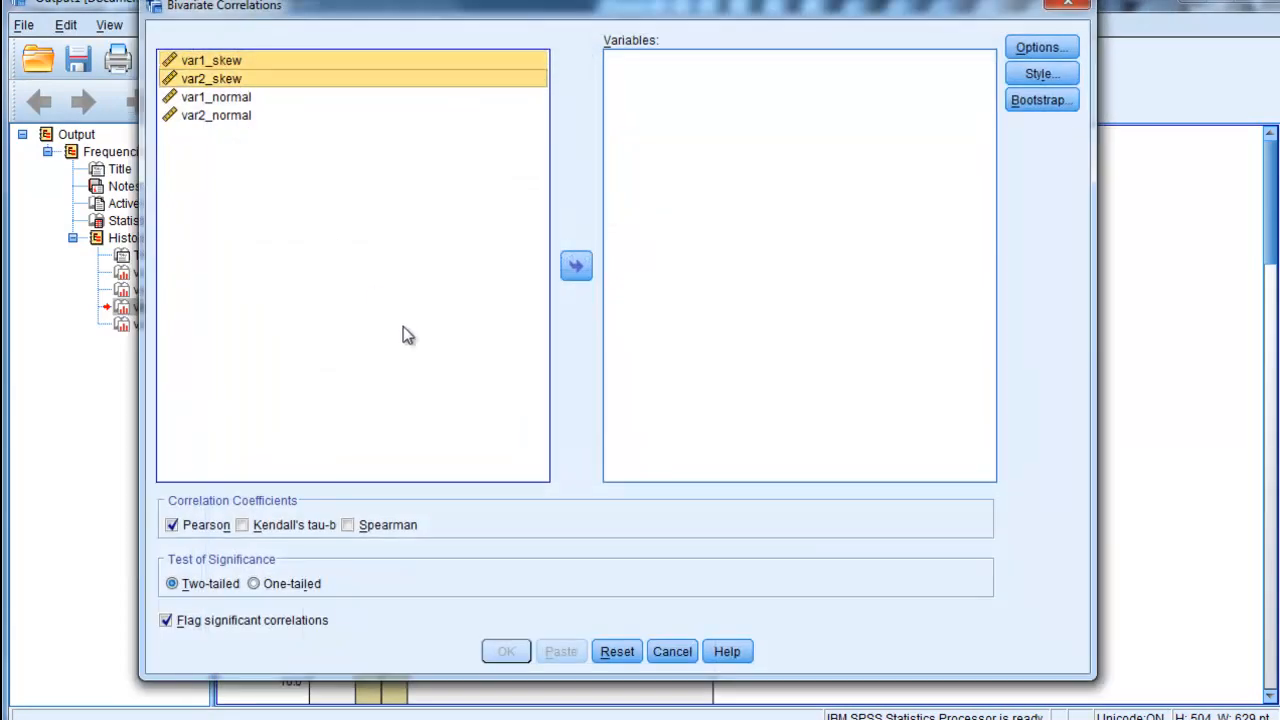
mouse_move(624, 282)
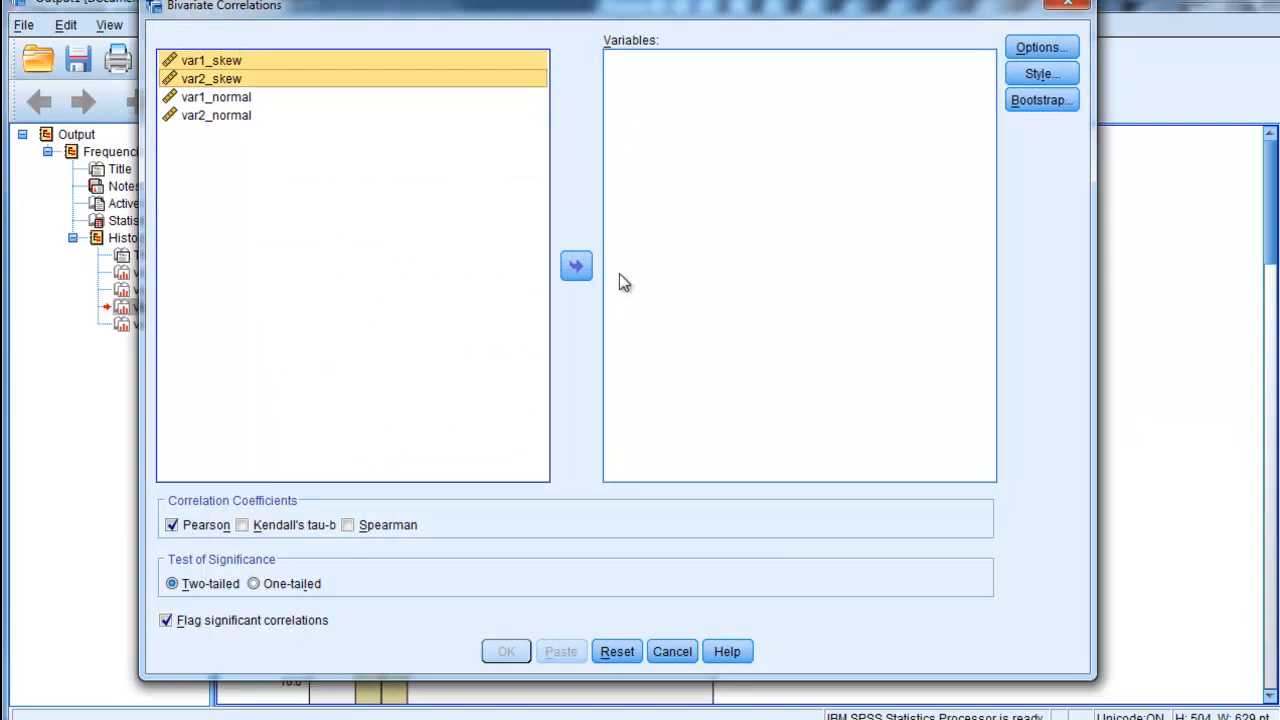
click(576, 265)
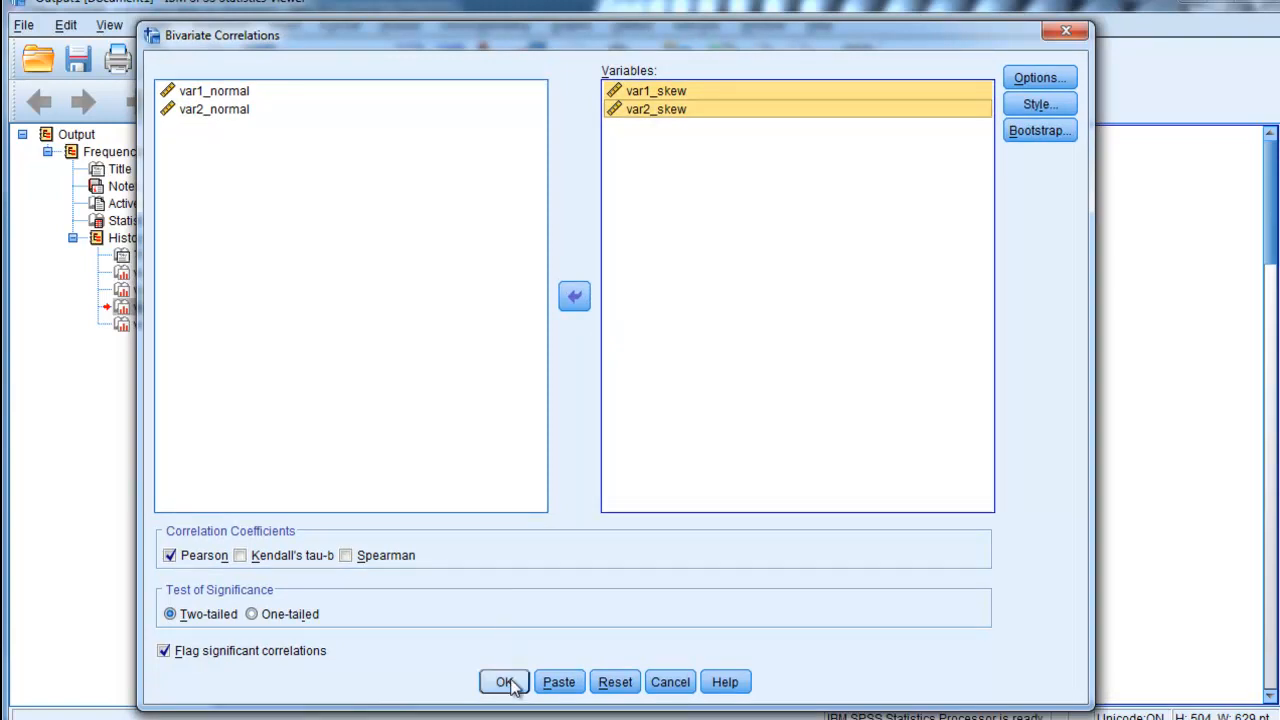
click(504, 681)
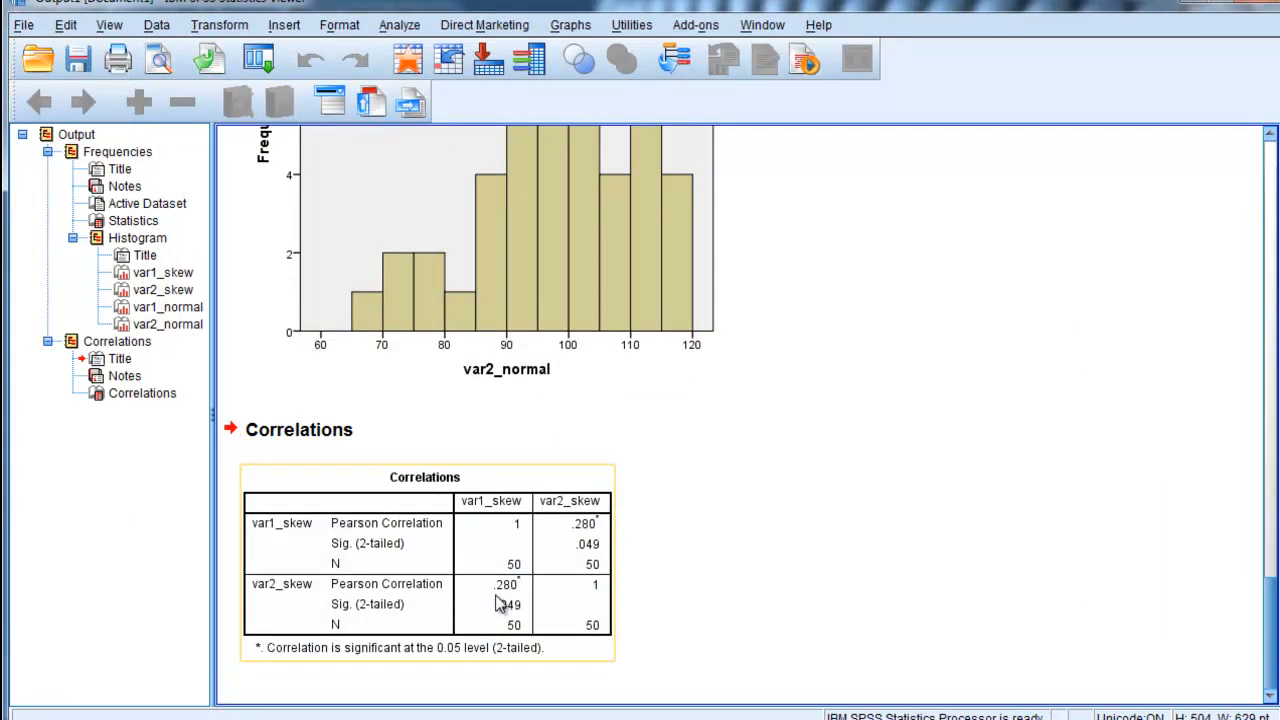
mouse_move(505, 625)
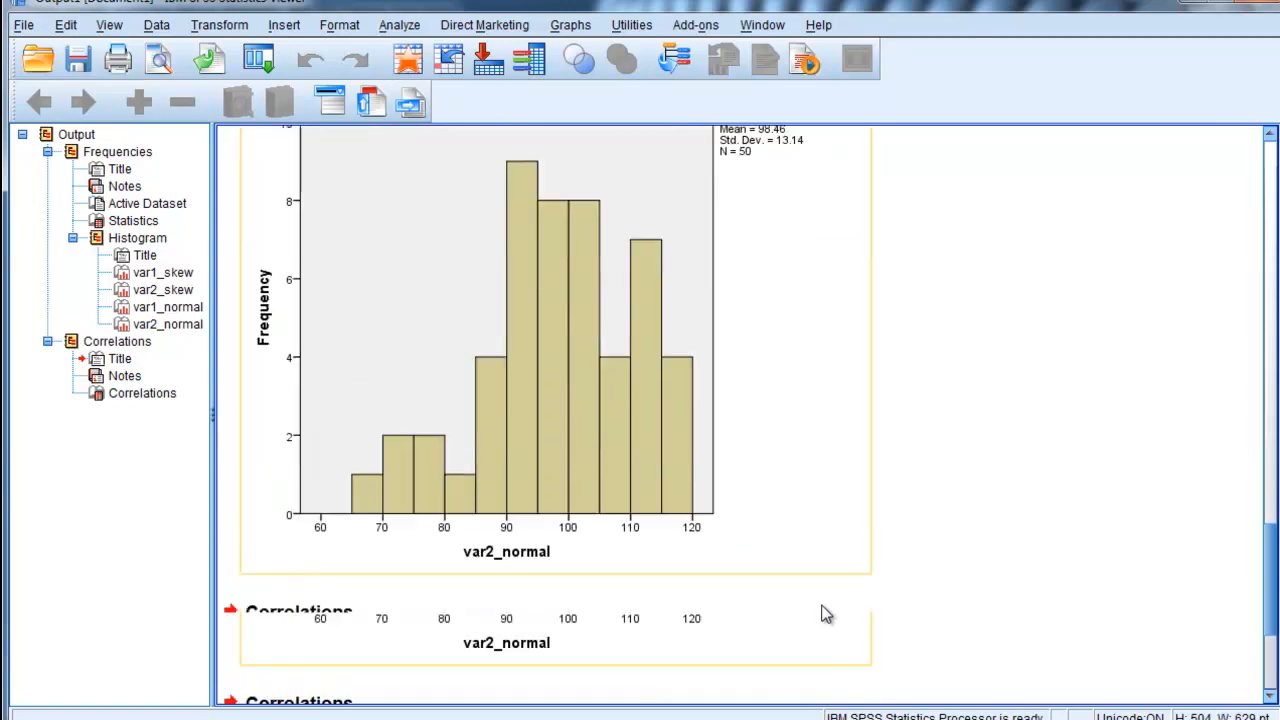
scroll(down, 3)
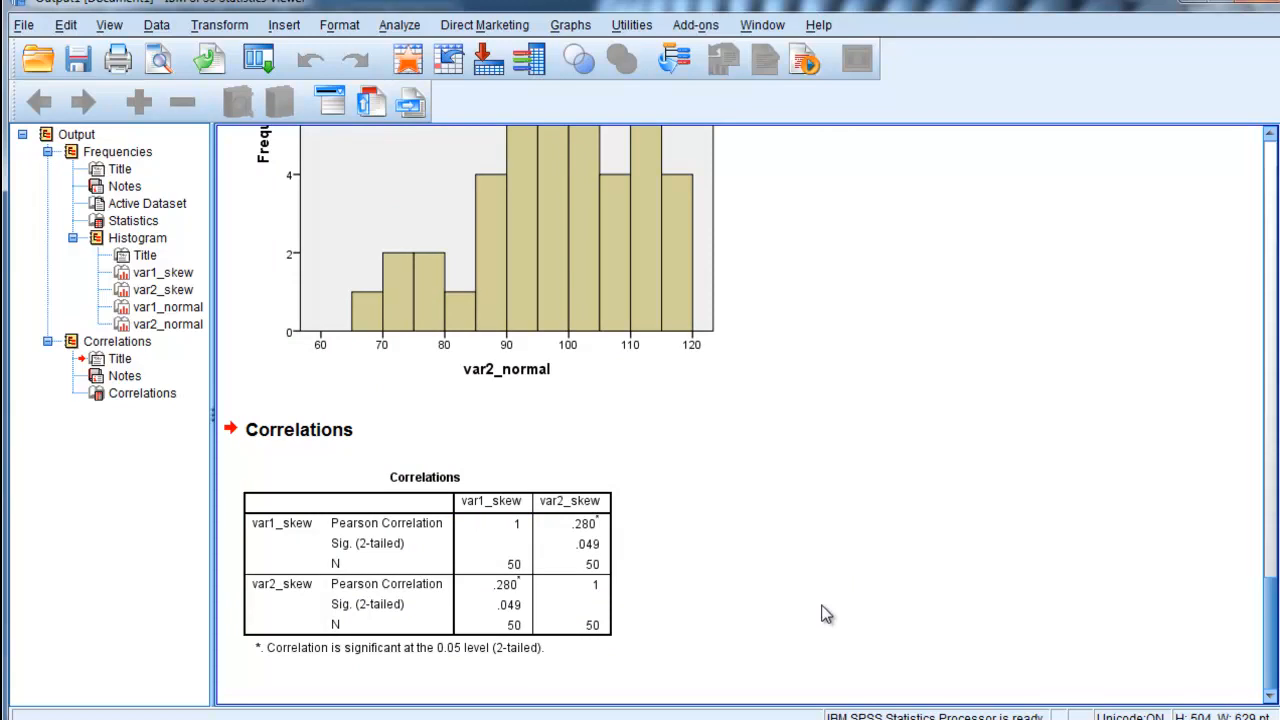
click(512, 617)
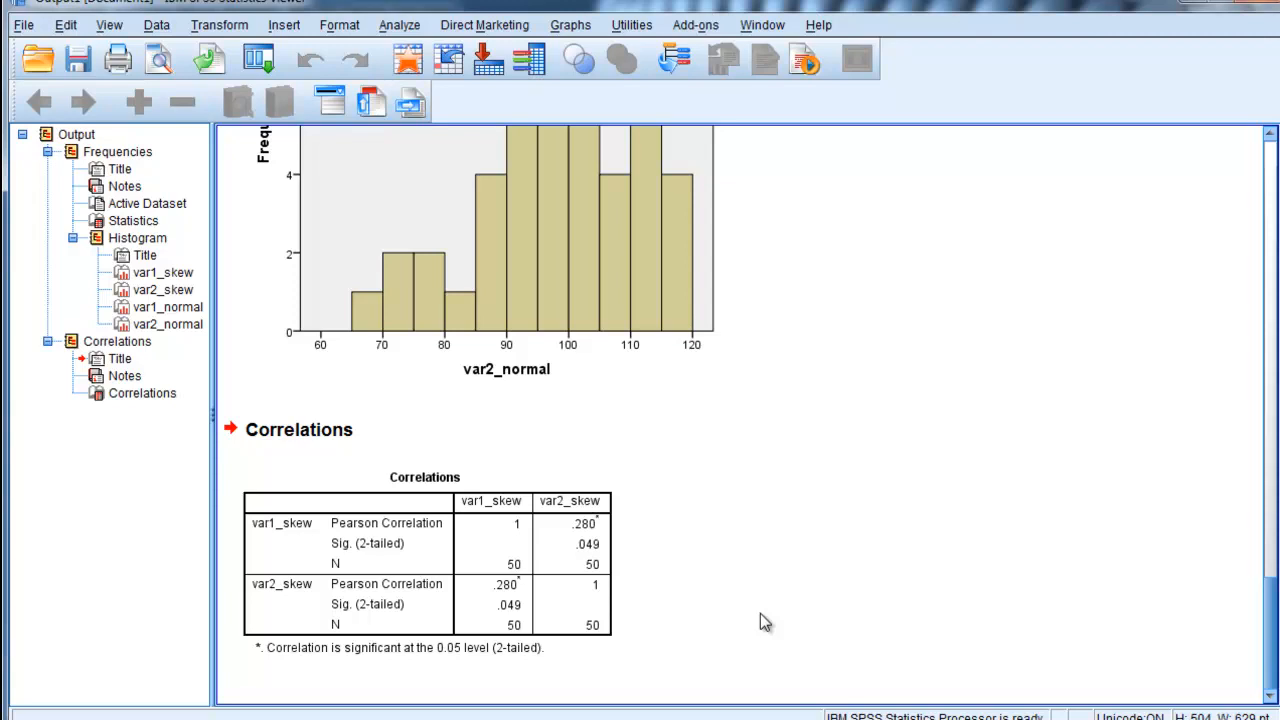
click(517, 617)
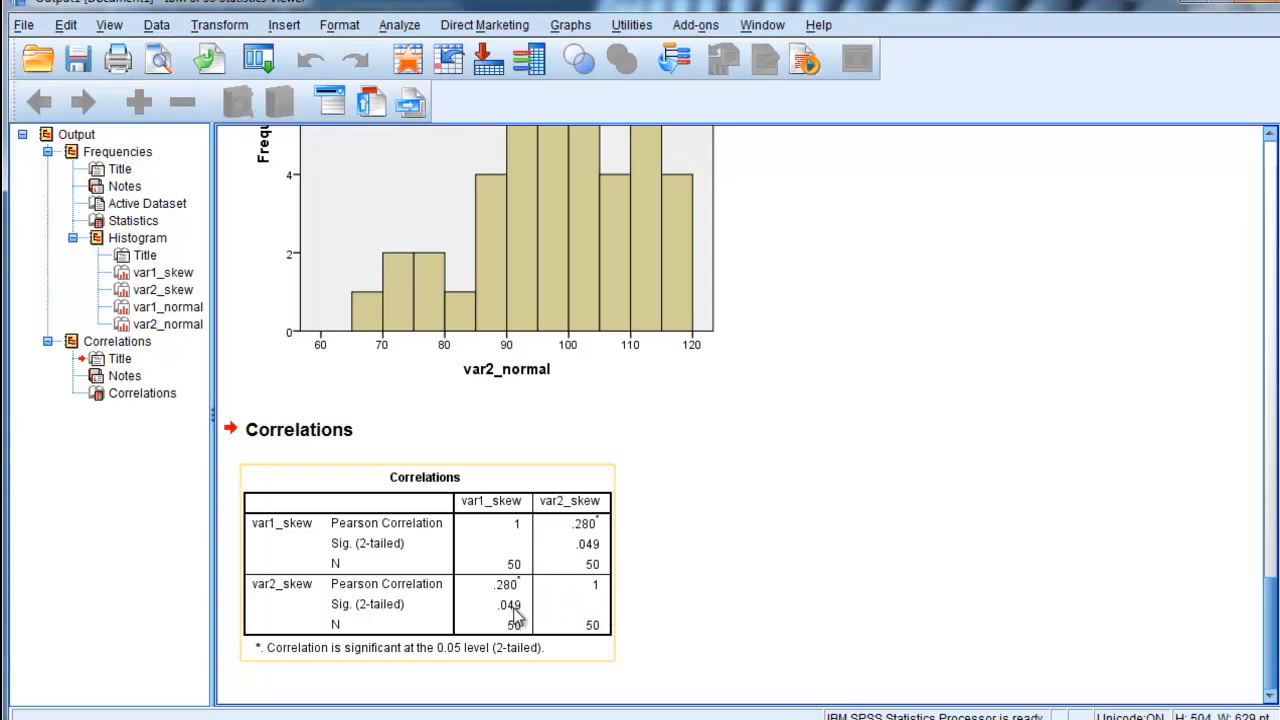
mouse_move(515, 620)
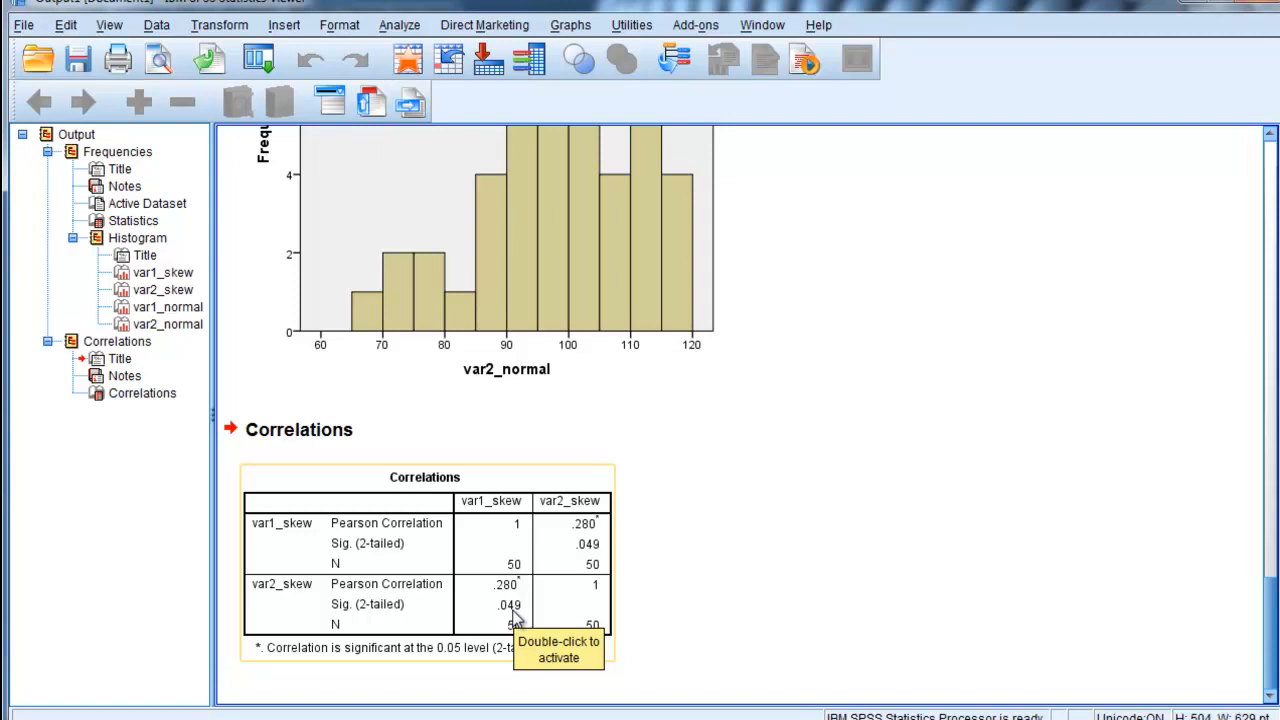
mouse_move(793, 616)
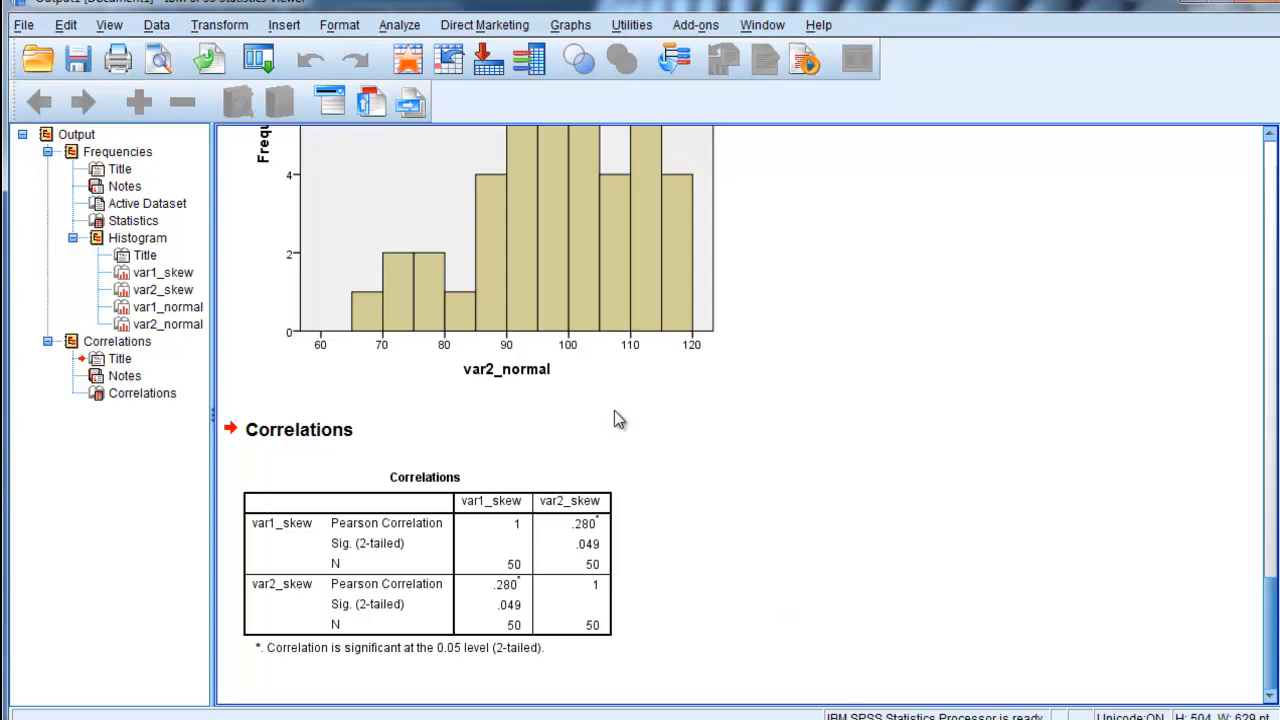
mouse_move(483, 20)
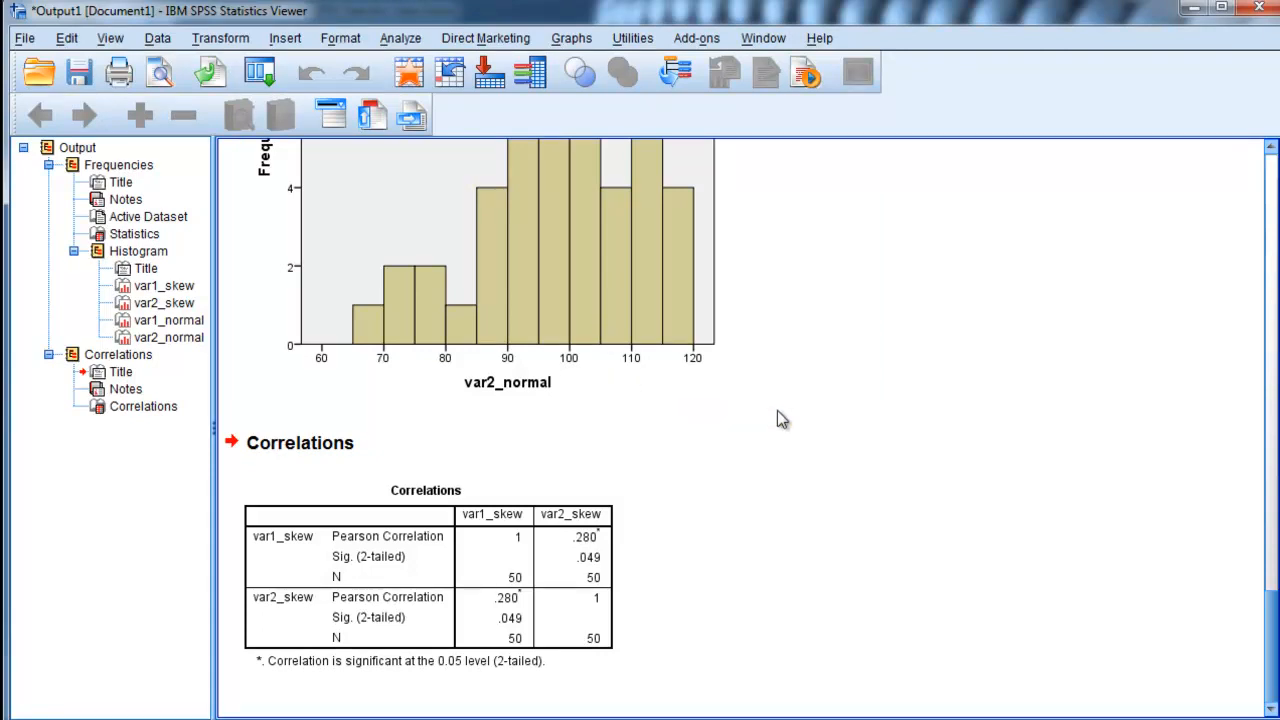
click(513, 630)
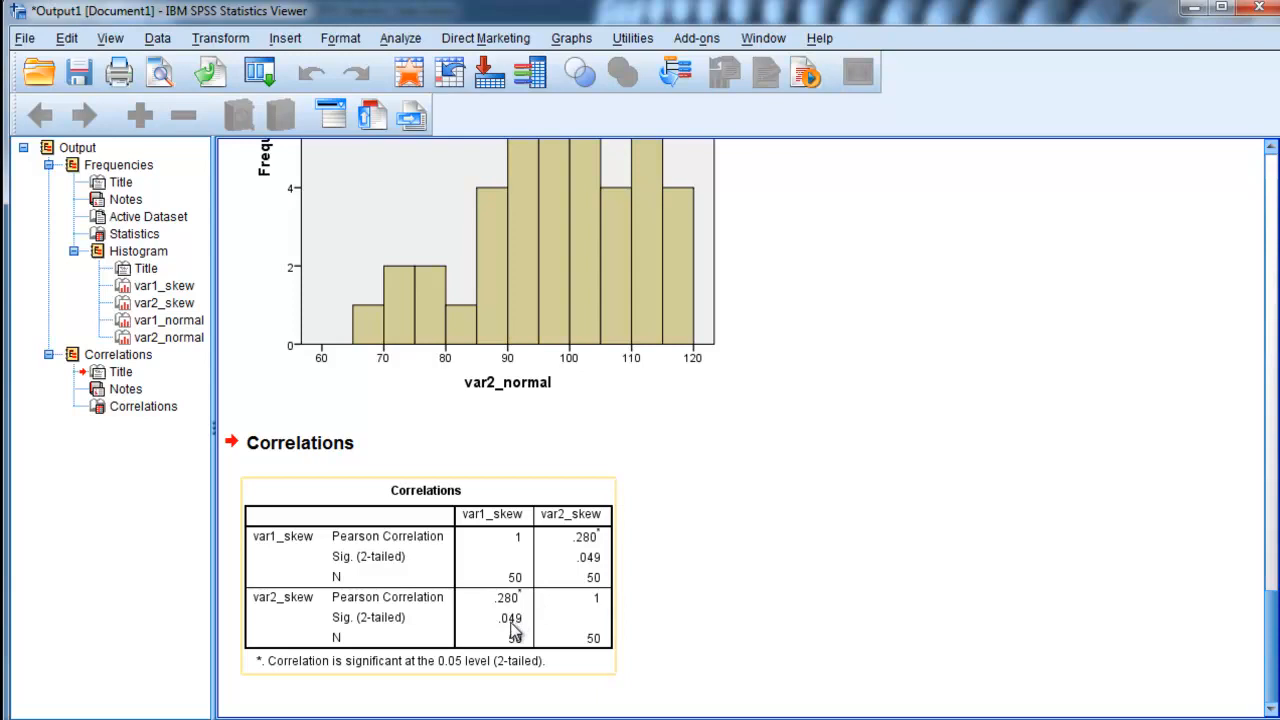